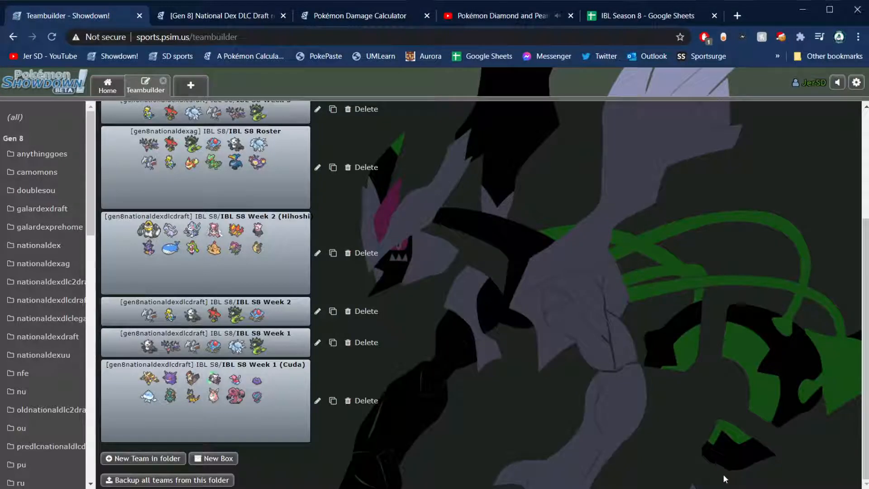
mouse_move(577, 359)
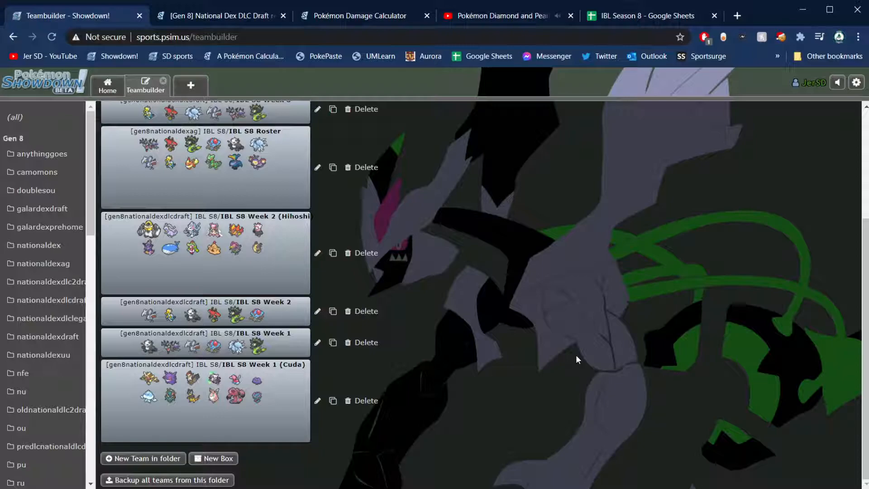
mouse_move(565, 372)
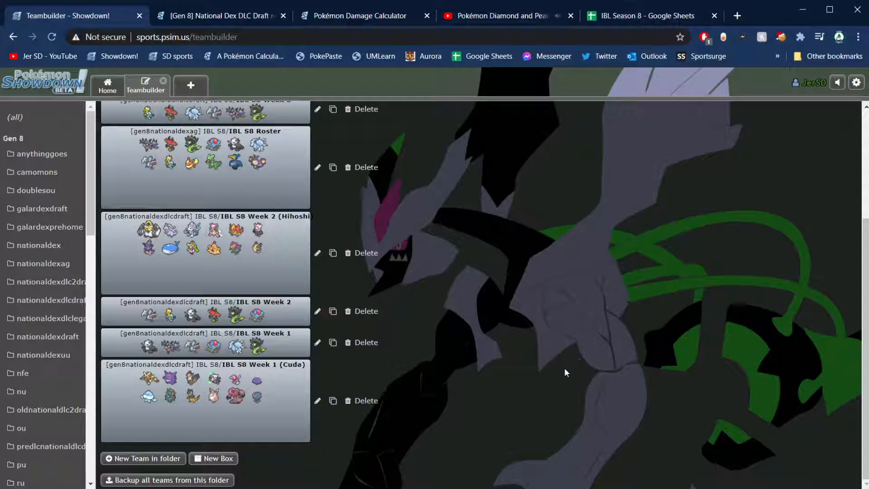
mouse_move(510, 339)
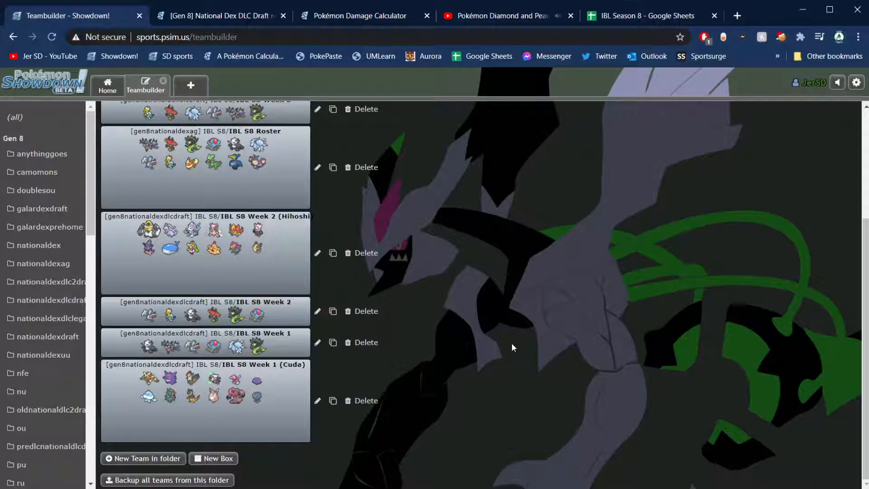
mouse_move(454, 317)
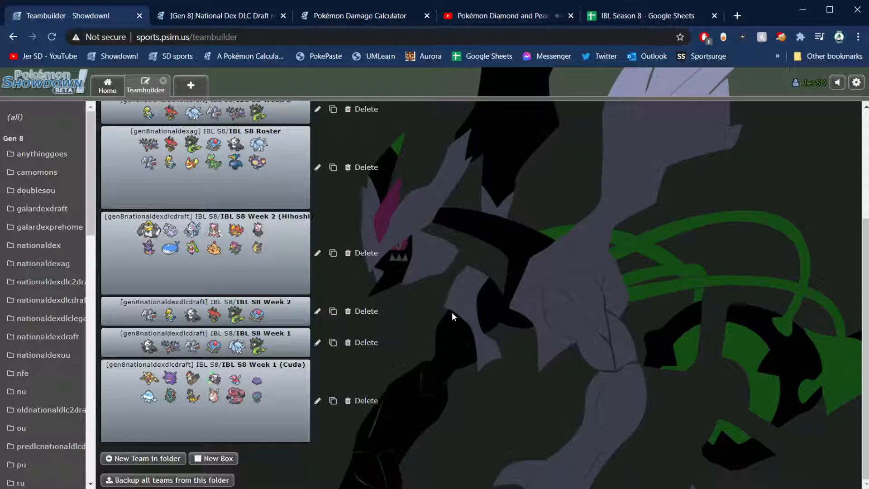
mouse_move(438, 305)
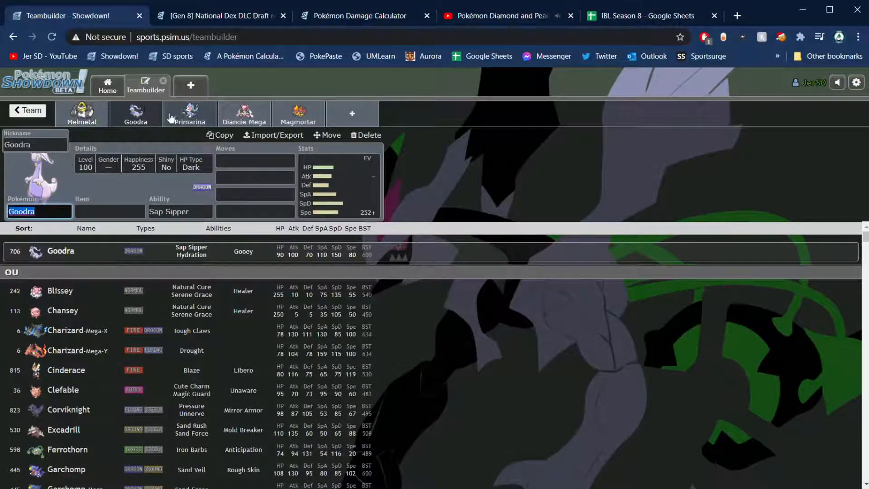
- Leave the Pokémon editor back to the saved-team list with the IBL S8 Roster, Week 1 and Week 2 teams
left_click(189, 114)
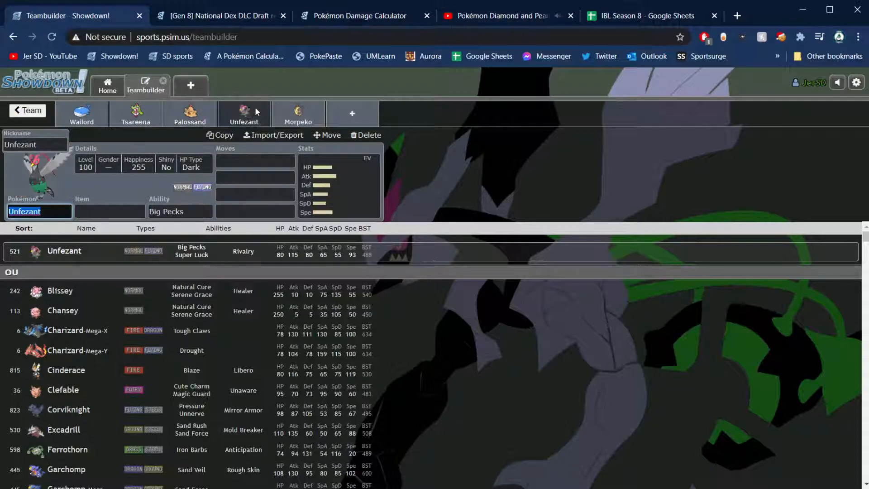
left_click(27, 111)
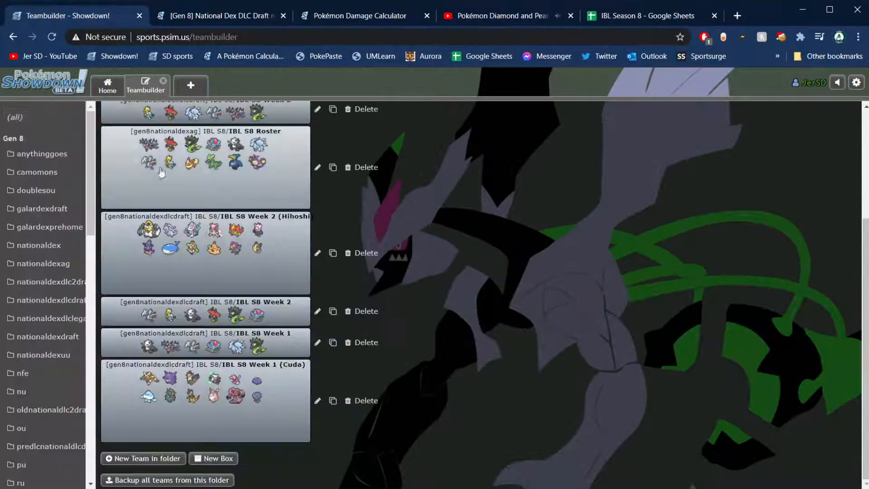
mouse_move(405, 281)
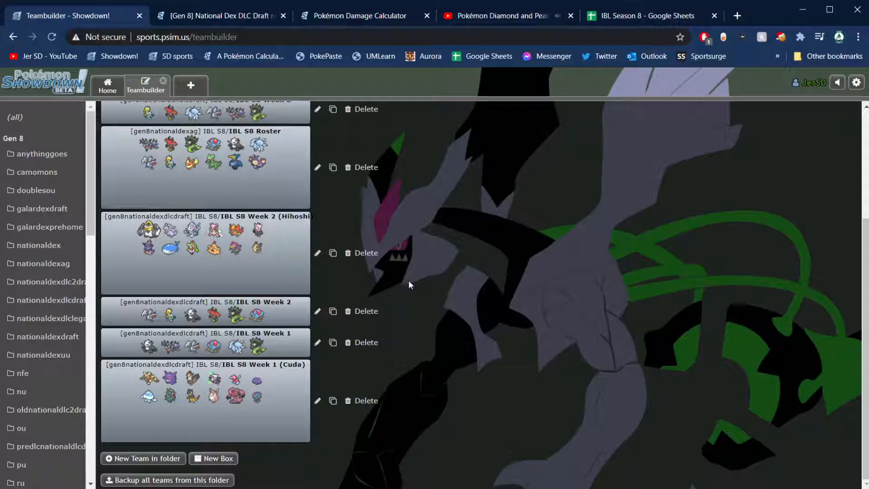
mouse_move(145, 255)
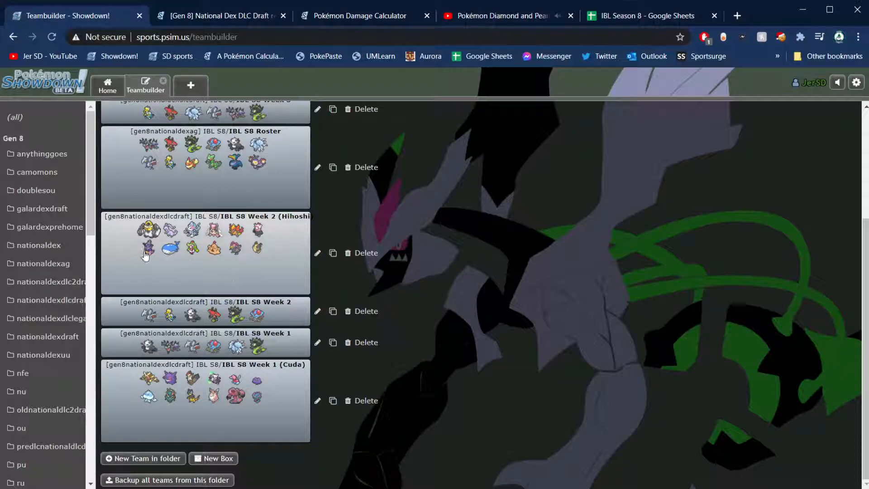
mouse_move(229, 244)
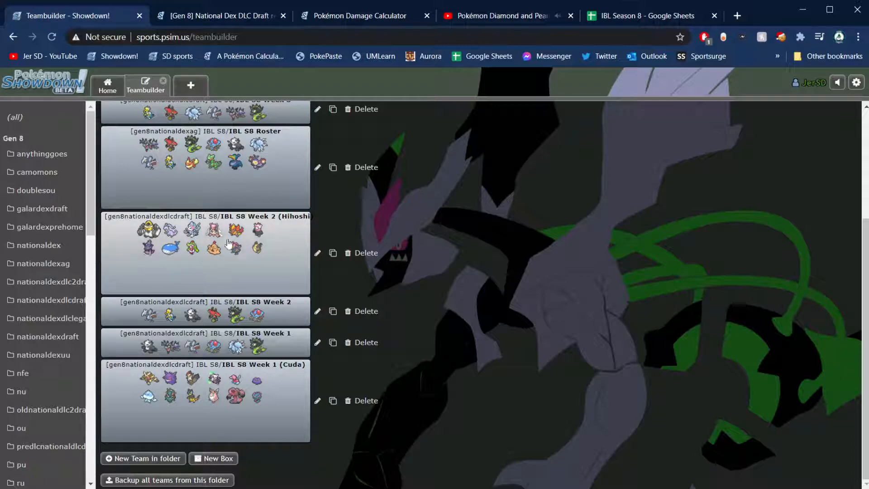
mouse_move(225, 289)
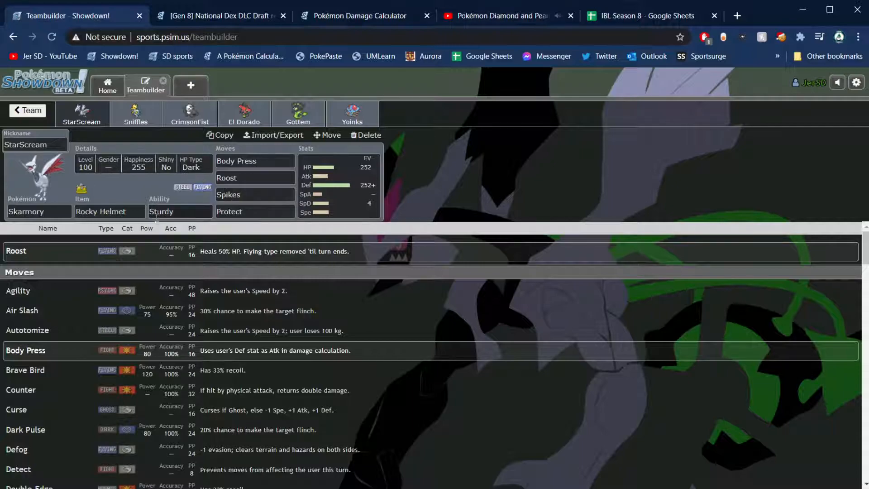
mouse_move(209, 199)
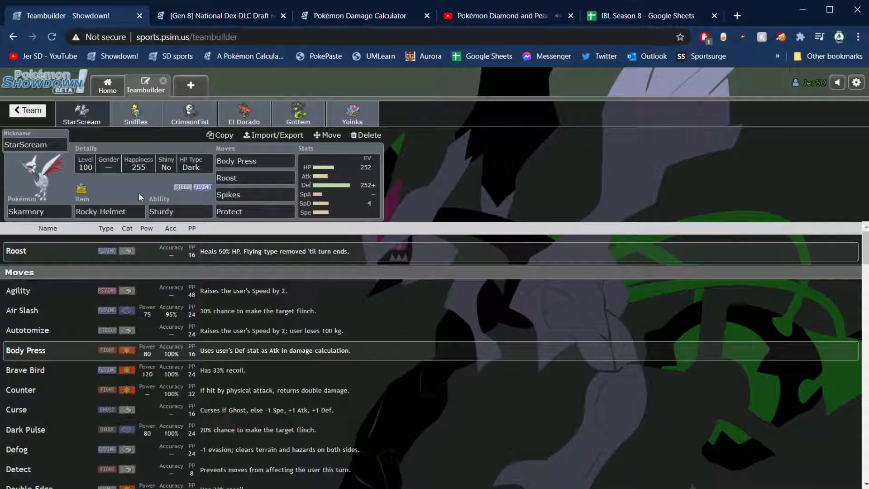
mouse_move(142, 177)
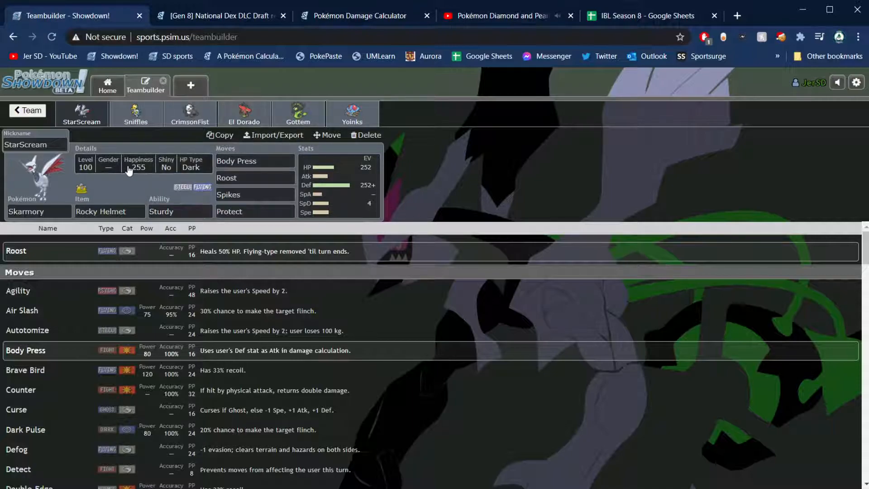
mouse_move(132, 191)
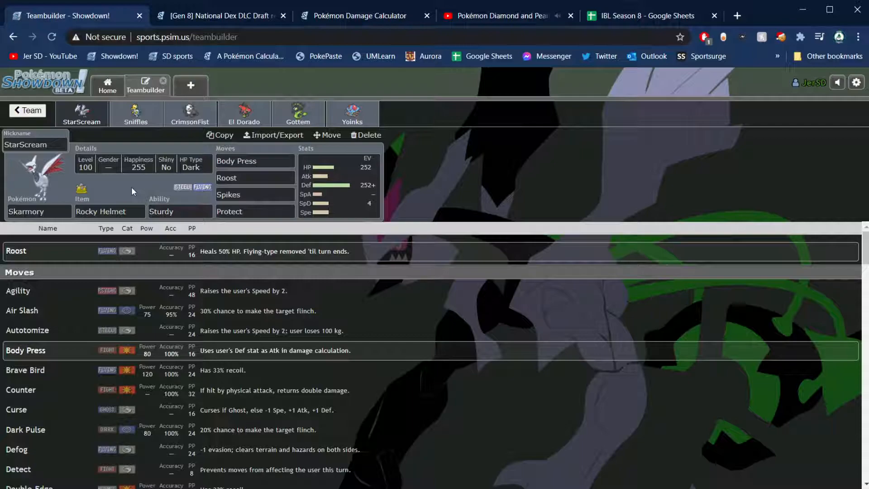
- Switch to Sniffles the Arctozolt's set and show the details of its Hail move
left_click(135, 114)
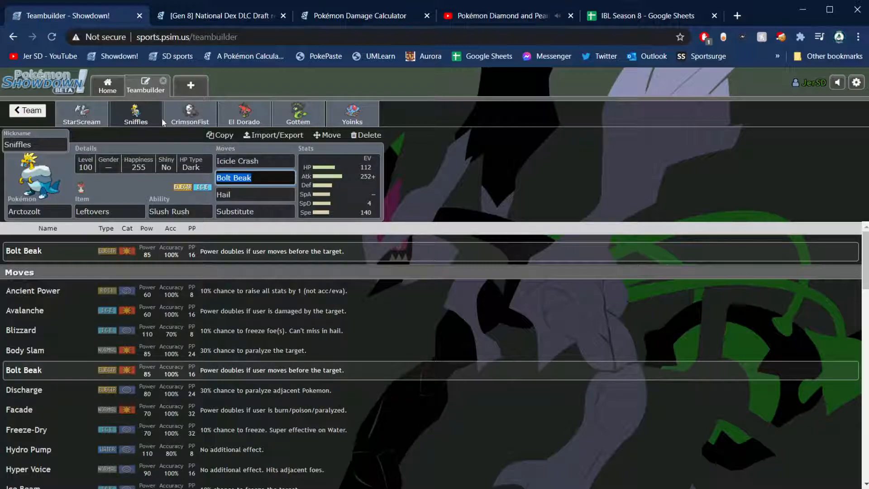
mouse_move(181, 132)
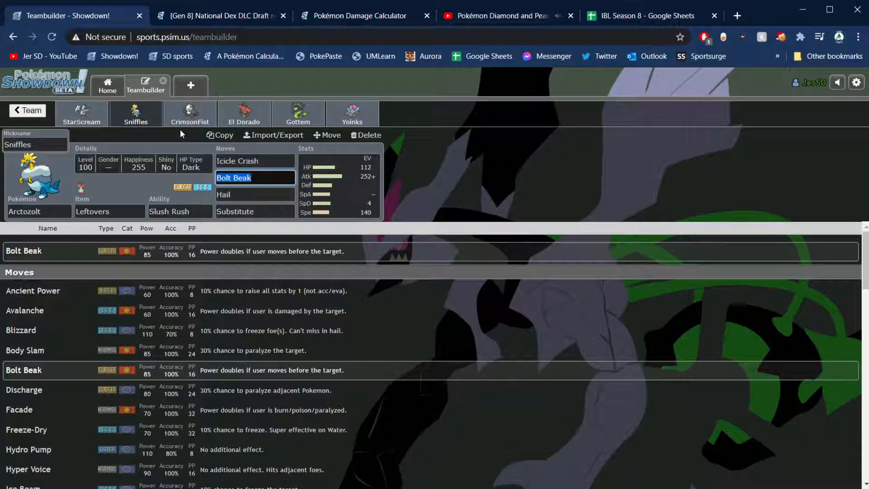
left_click(255, 194)
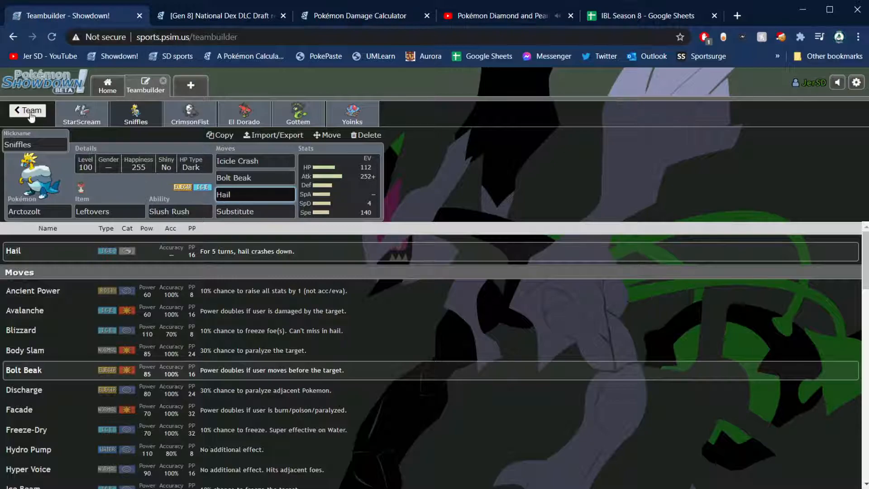
- Leave the editor, reopen Sniffles the Arctozolt's set and show Icicle Crash's move details
left_click(28, 111)
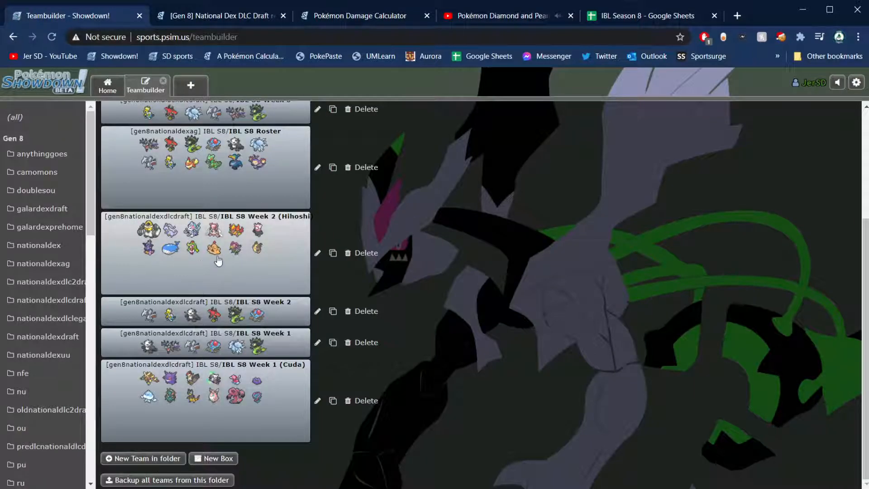
mouse_move(234, 271)
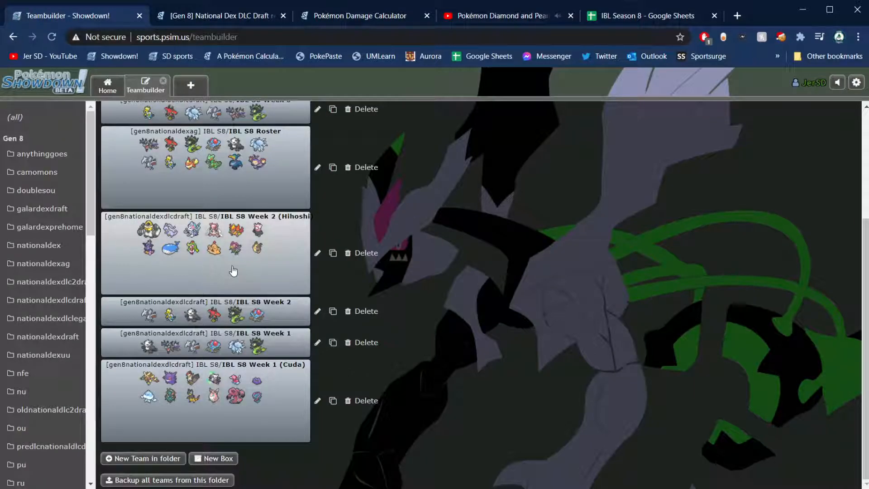
mouse_move(233, 256)
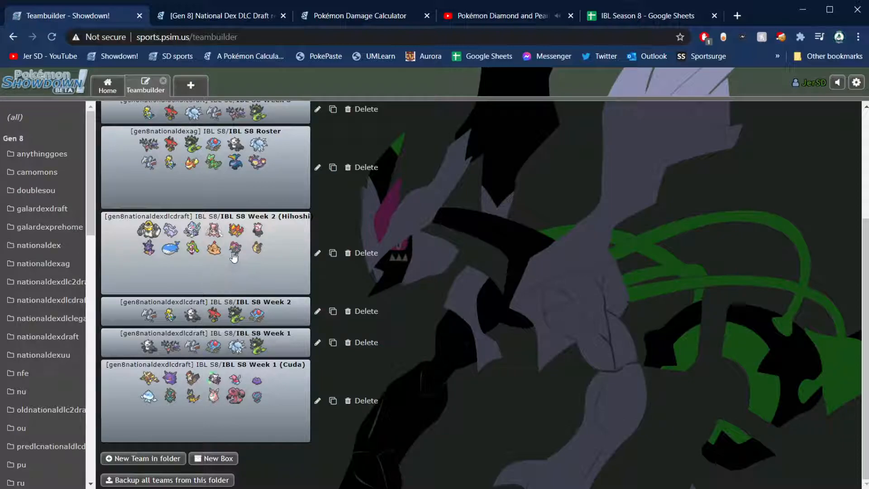
mouse_move(205, 266)
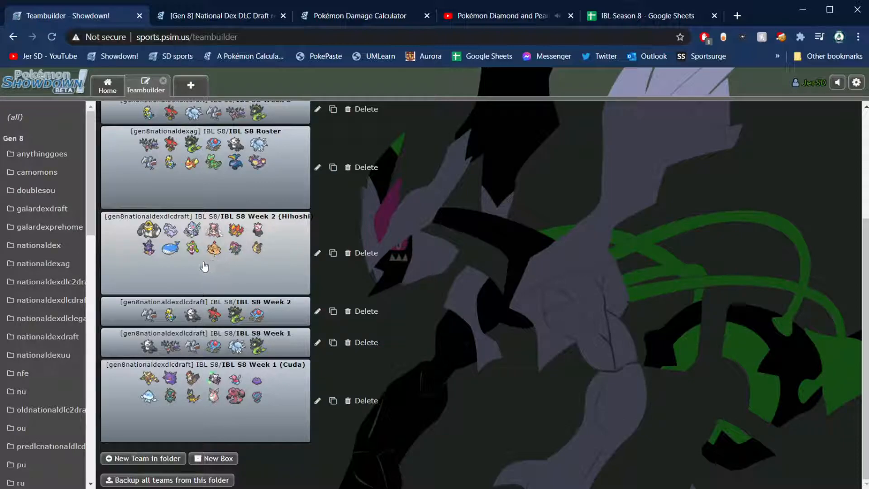
mouse_move(185, 283)
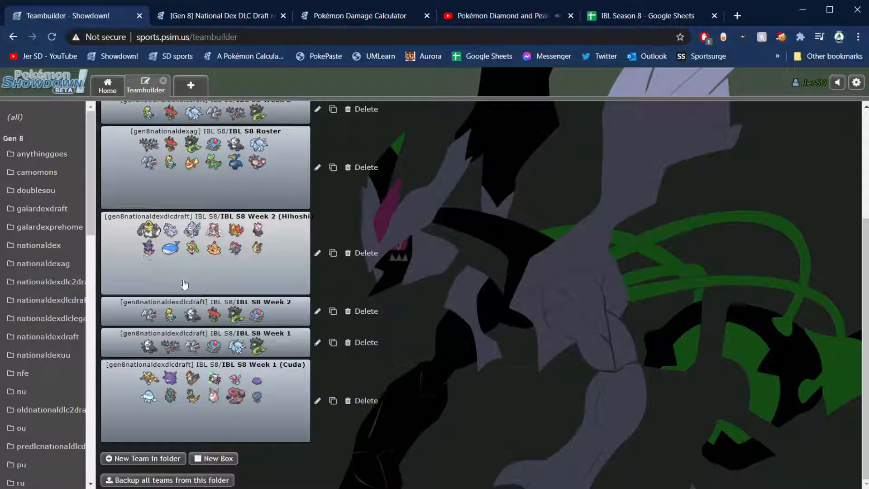
mouse_move(179, 255)
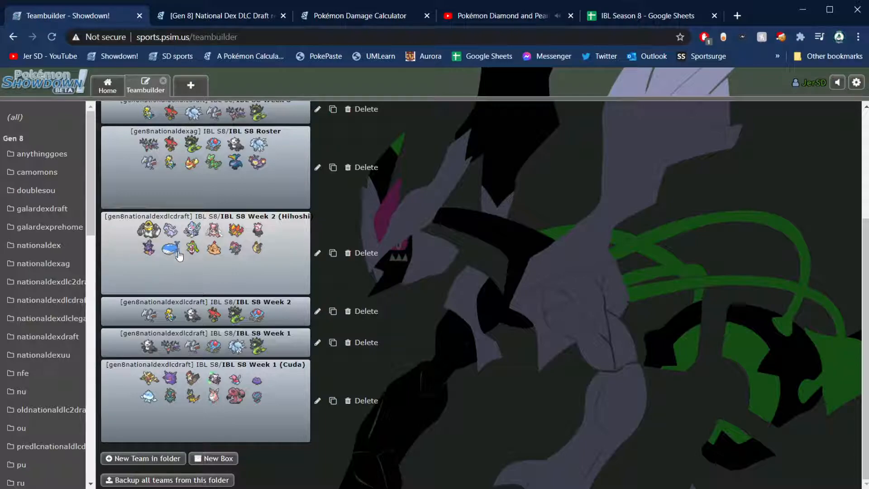
mouse_move(198, 238)
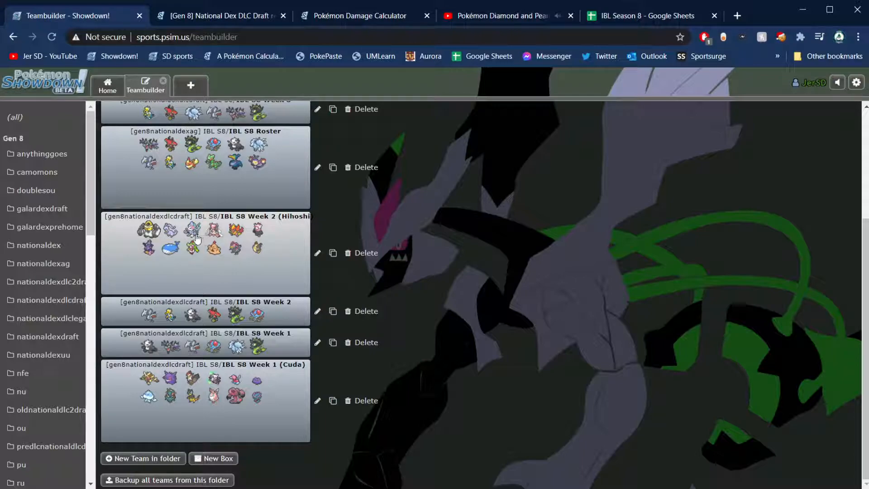
mouse_move(193, 242)
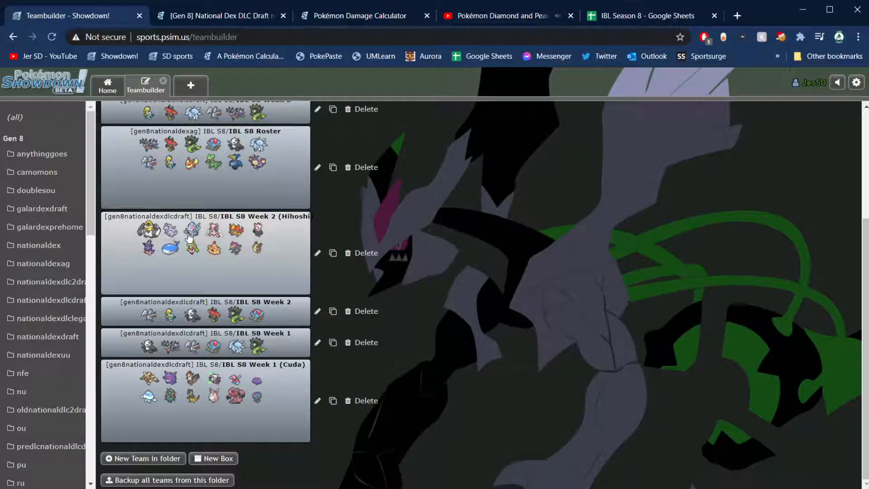
mouse_move(221, 206)
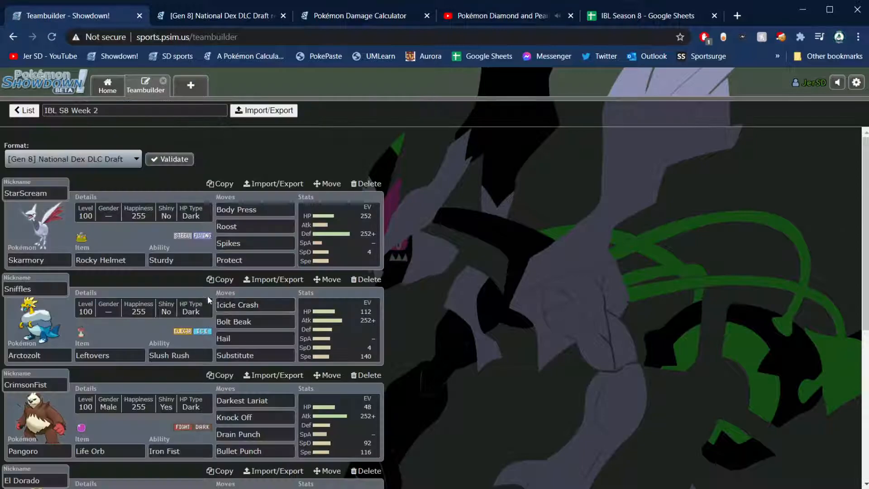
left_click(236, 305)
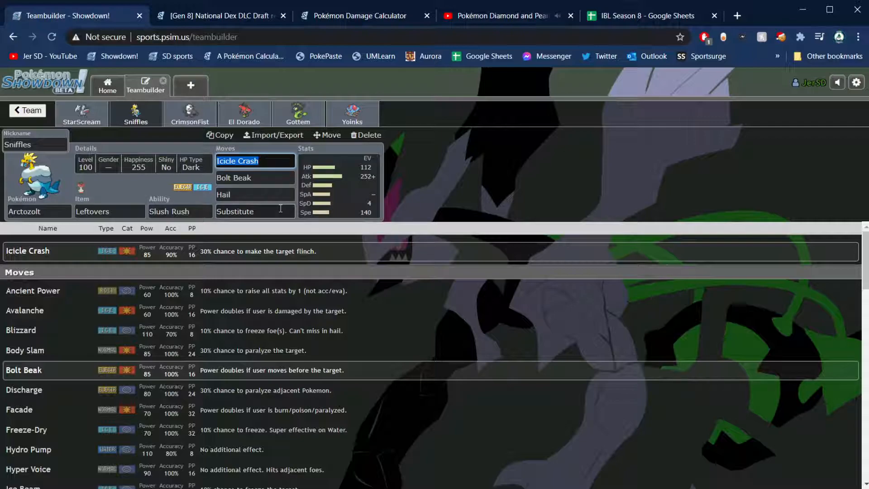
mouse_move(271, 205)
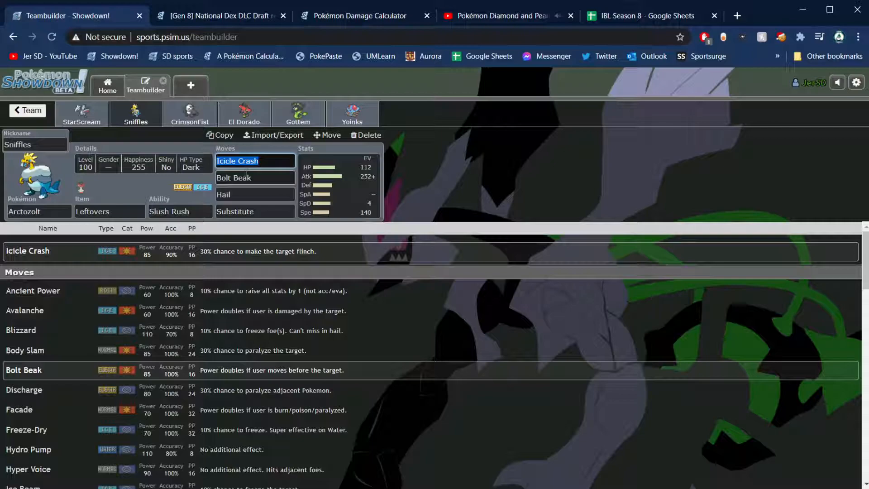
- Review CrimsonFist the Pangoro's EV/IV spread, then show the move options for Darkest Lariat
left_click(189, 114)
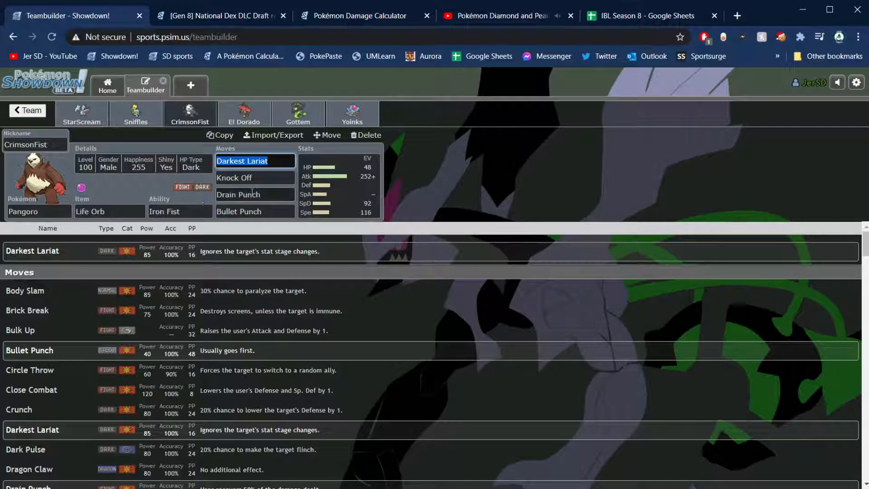
mouse_move(272, 237)
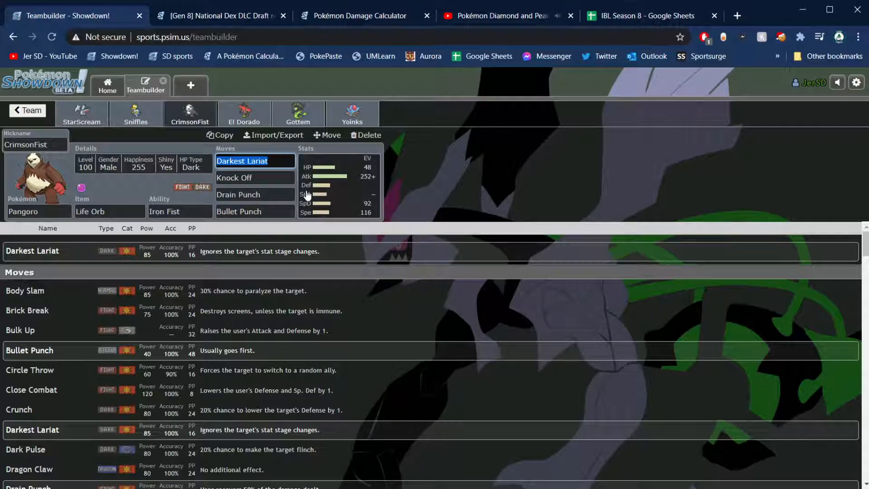
left_click(337, 185)
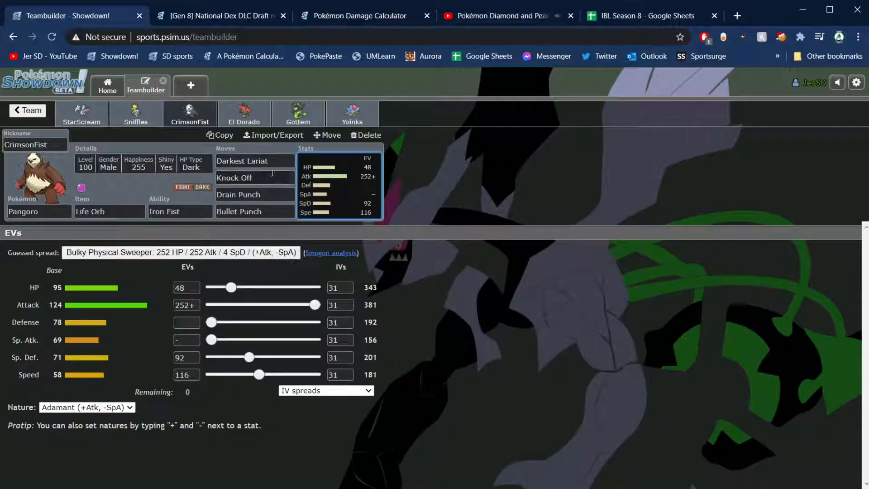
mouse_move(275, 174)
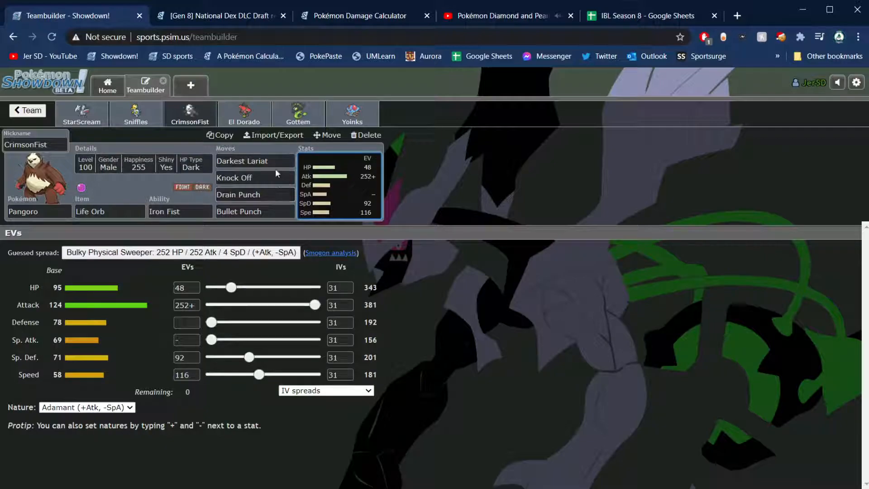
left_click(254, 161)
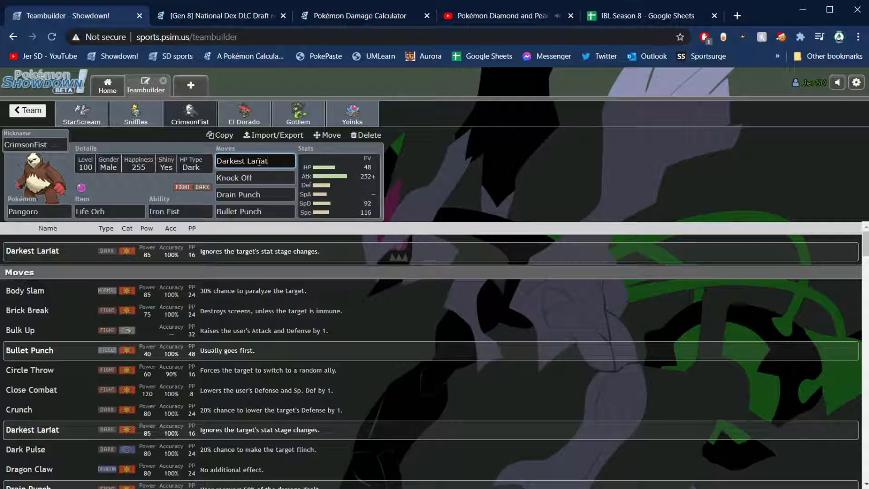
- Switch to El Dorado's Tapu Bulu set and show the item options for its Kebia Berry
left_click(244, 113)
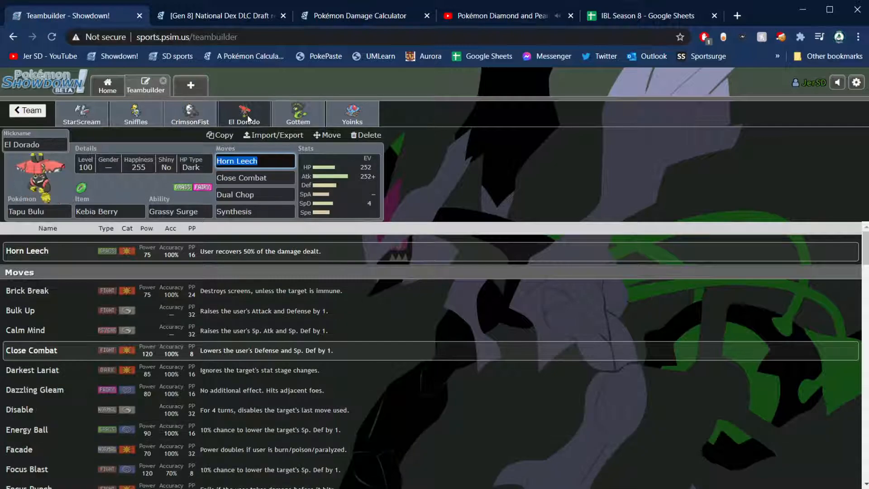
mouse_move(203, 120)
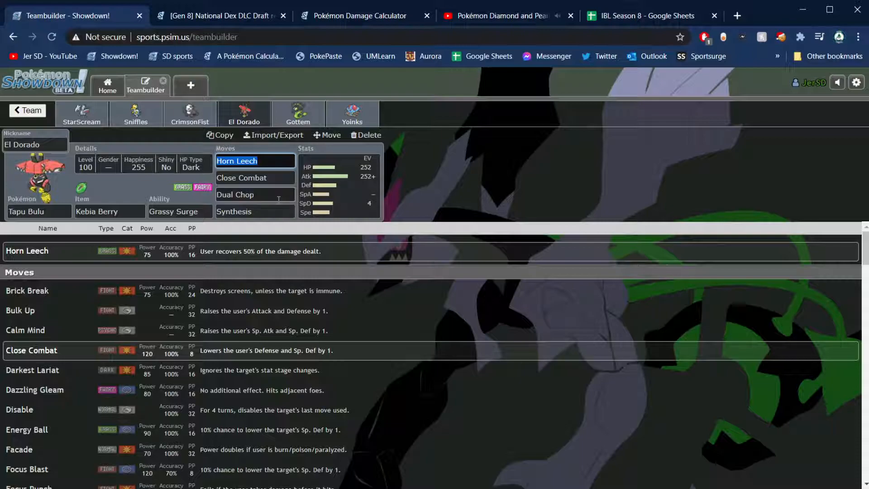
mouse_move(276, 192)
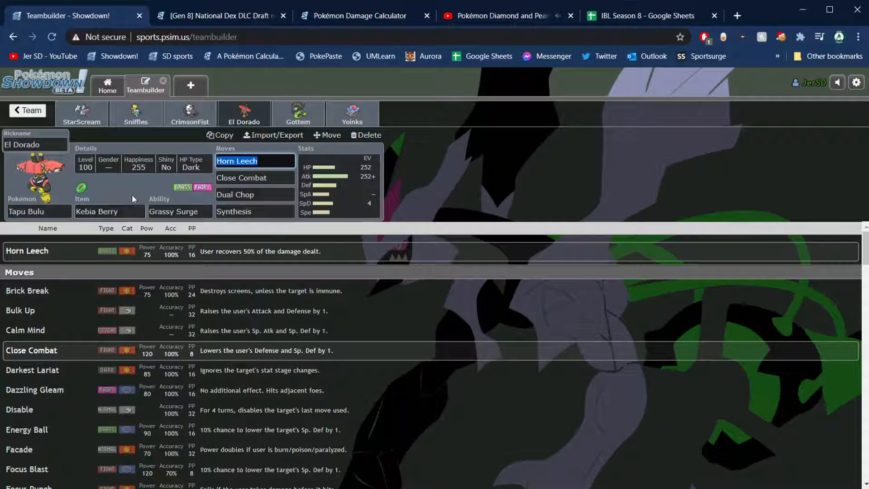
left_click(109, 211)
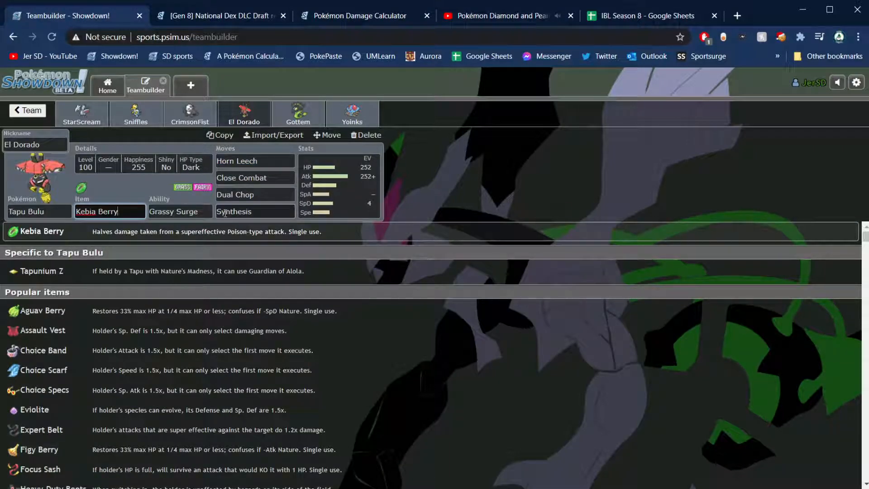
mouse_move(229, 221)
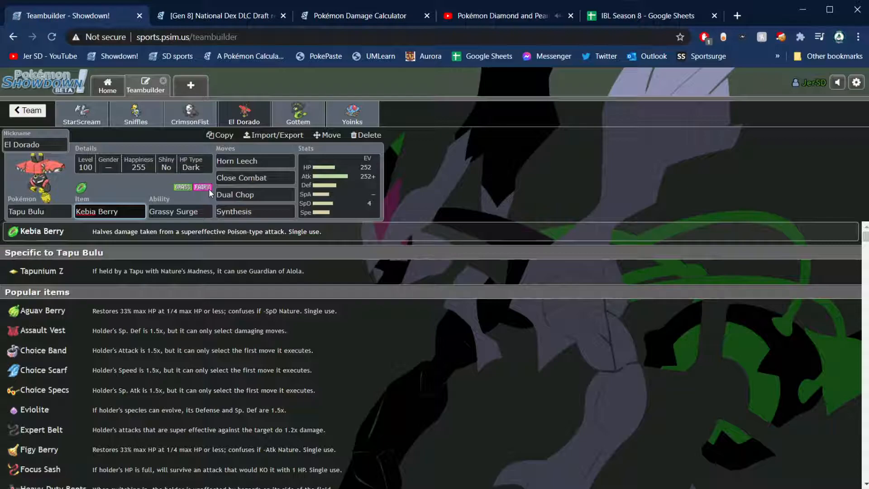
mouse_move(172, 244)
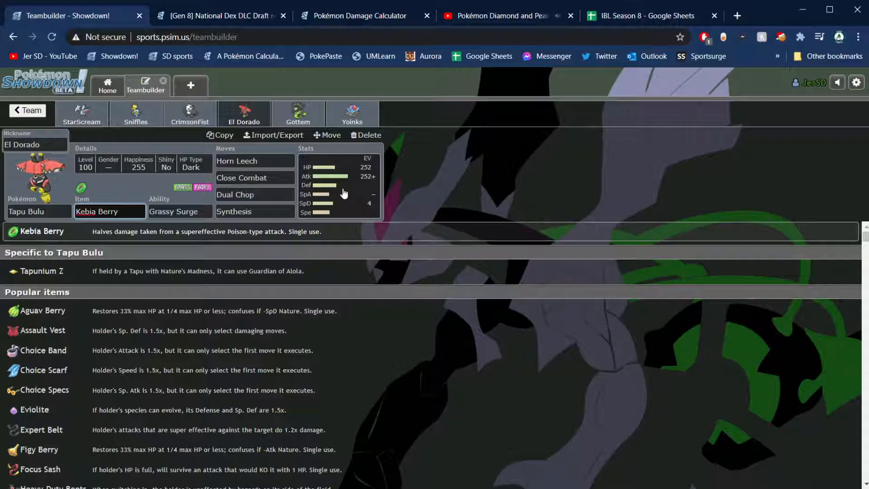
left_click(110, 211)
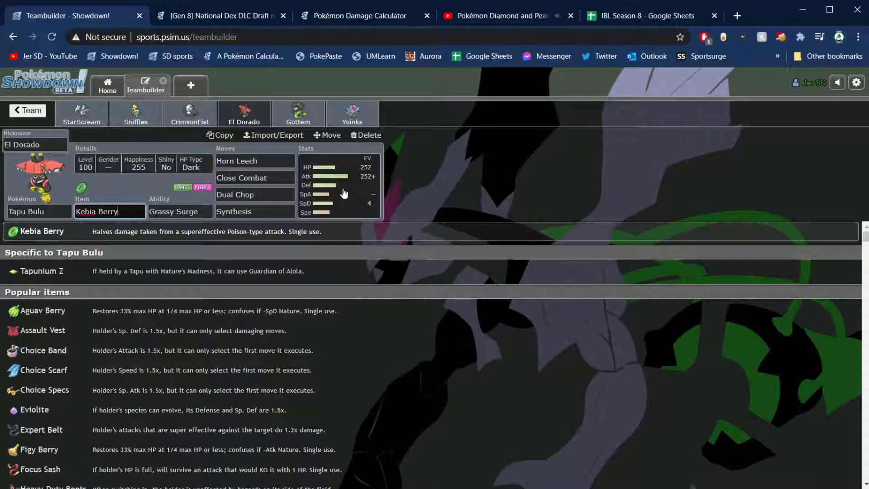
mouse_move(277, 122)
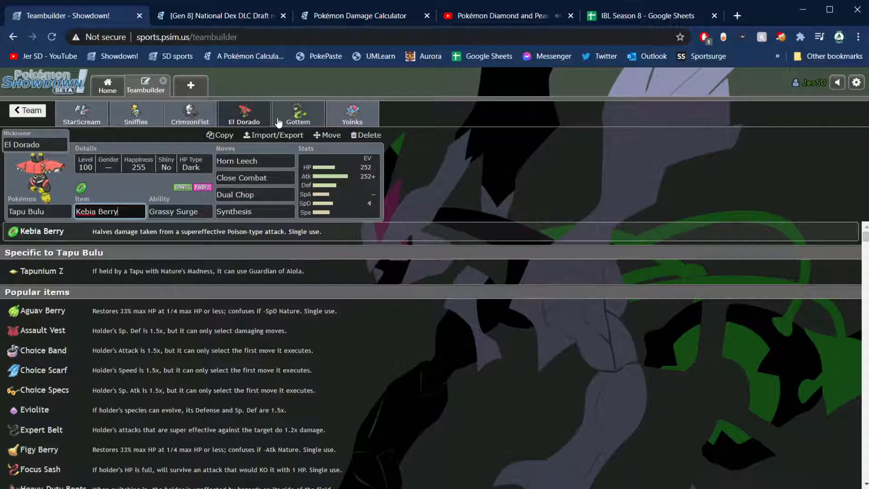
- View Gottem's Zygarde set, then Yoinks' Tentacruel set holding Assault Vest
left_click(298, 113)
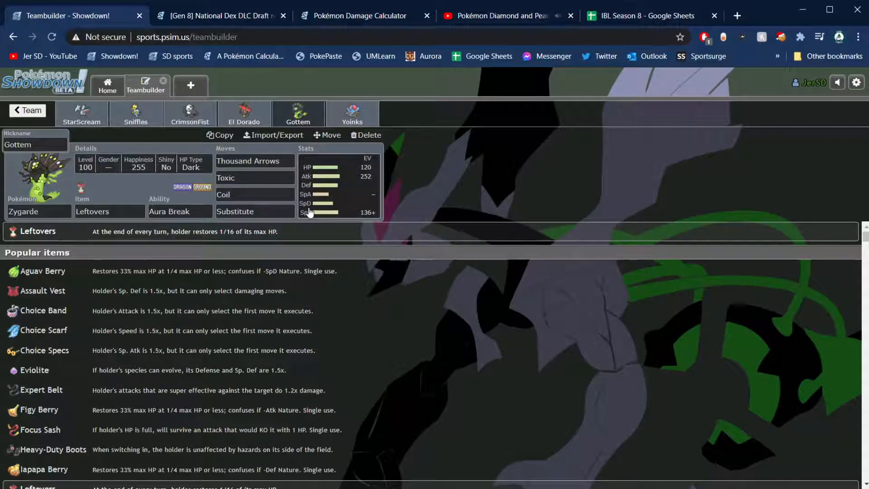
left_click(353, 114)
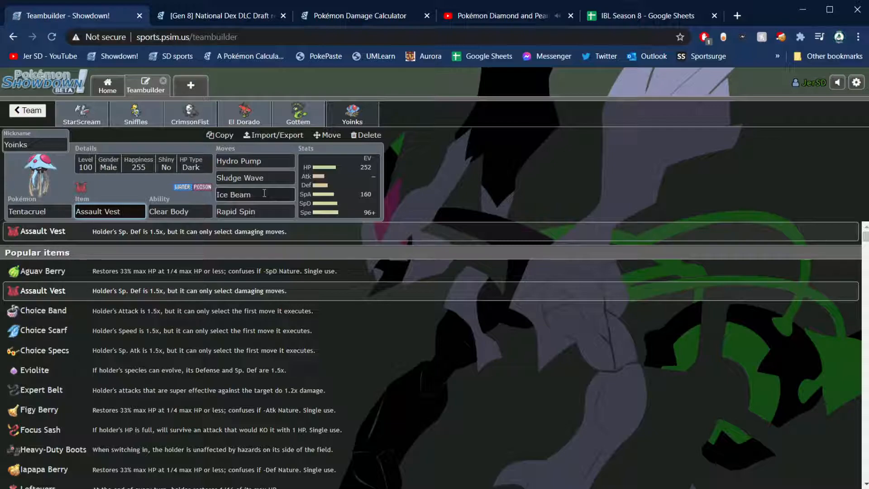
- Check Yoinks' item field, then return to the full IBL S8 Week 2 team overview
left_click(110, 211)
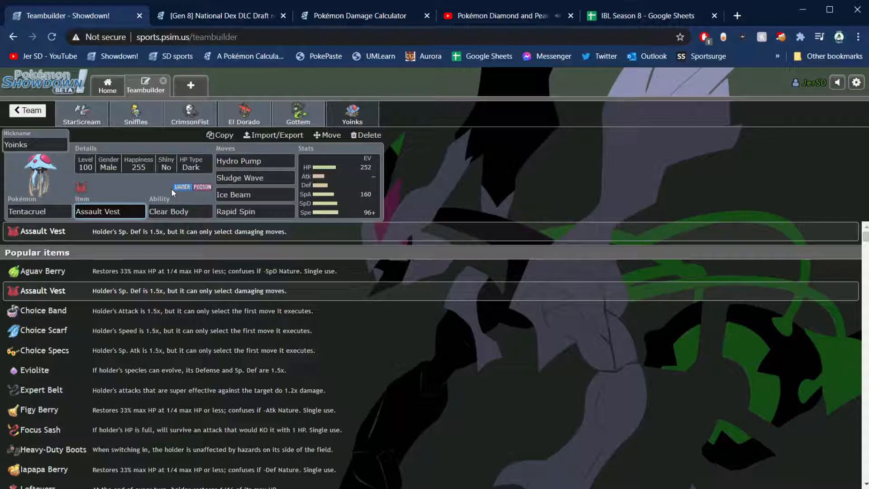
mouse_move(157, 140)
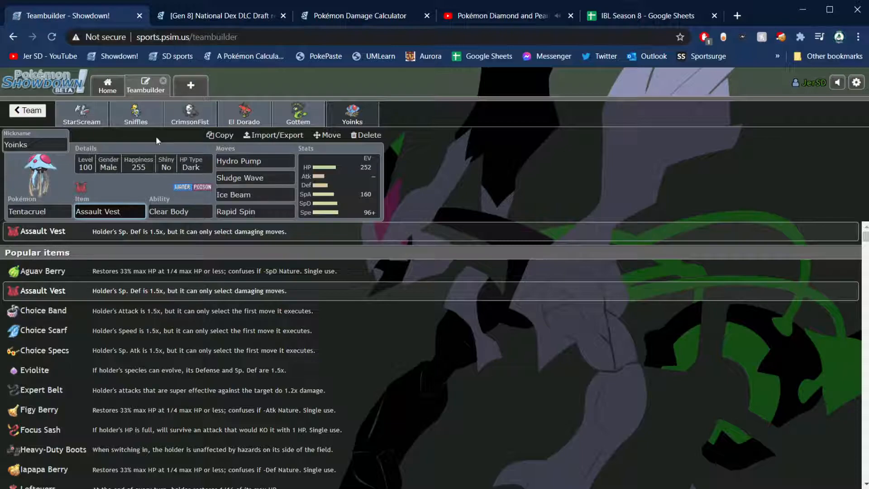
mouse_move(341, 185)
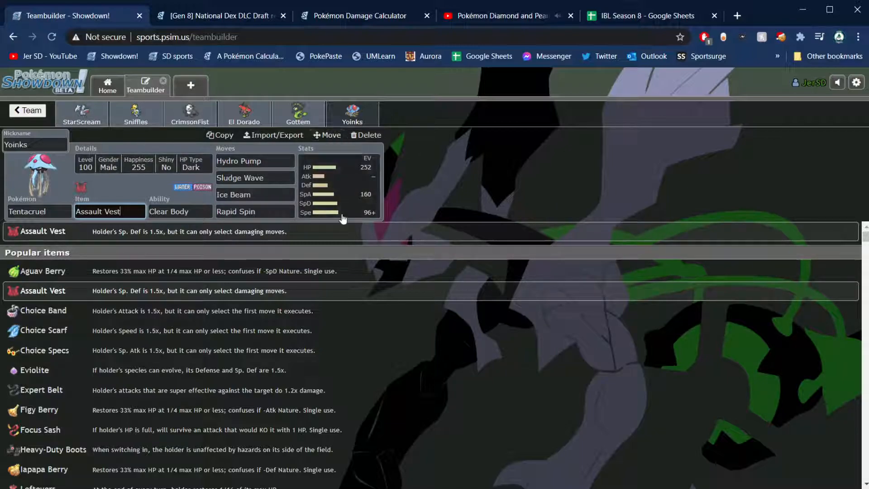
mouse_move(371, 193)
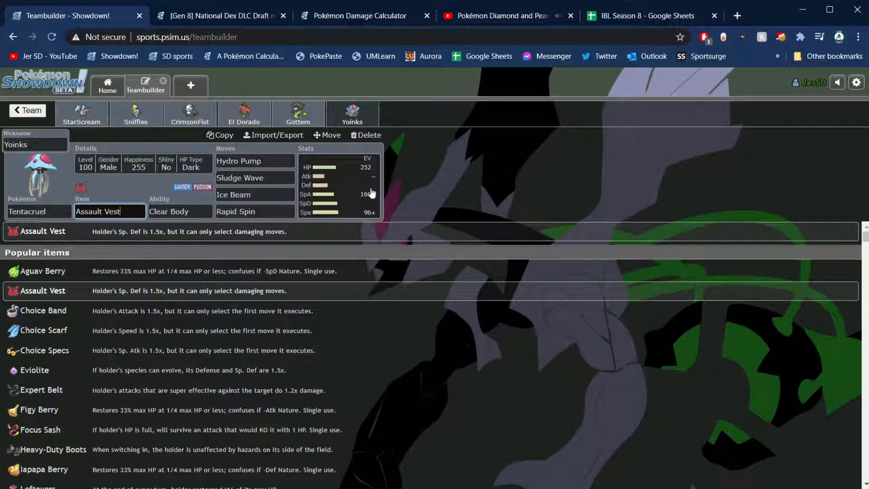
mouse_move(439, 172)
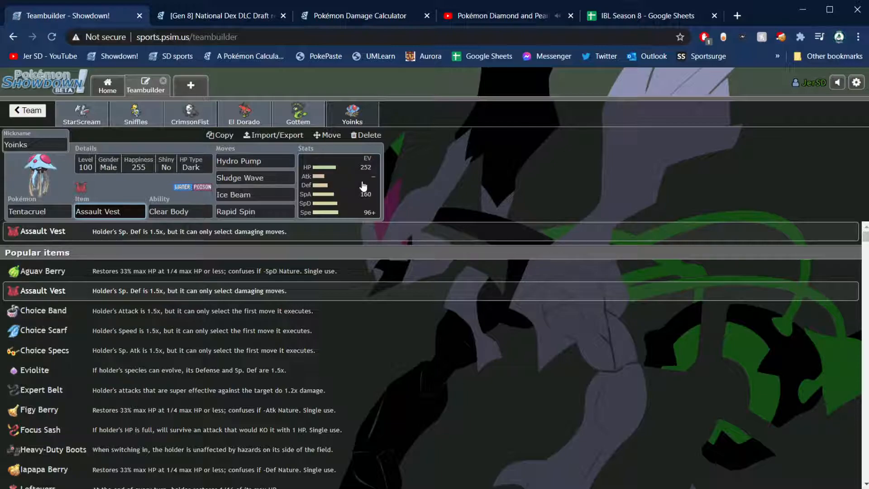
mouse_move(446, 173)
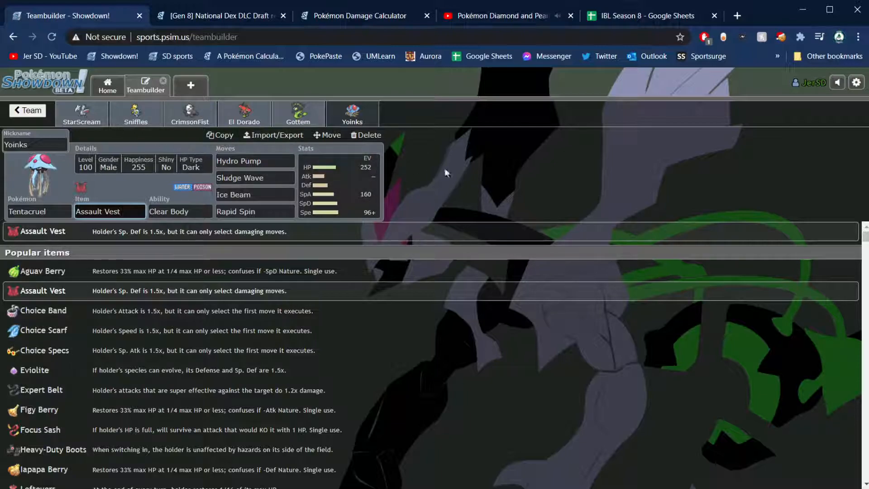
mouse_move(449, 184)
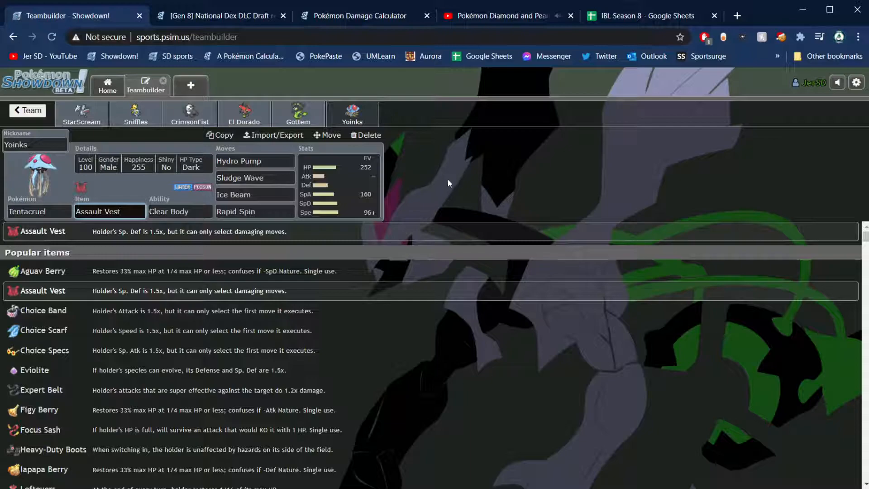
mouse_move(626, 179)
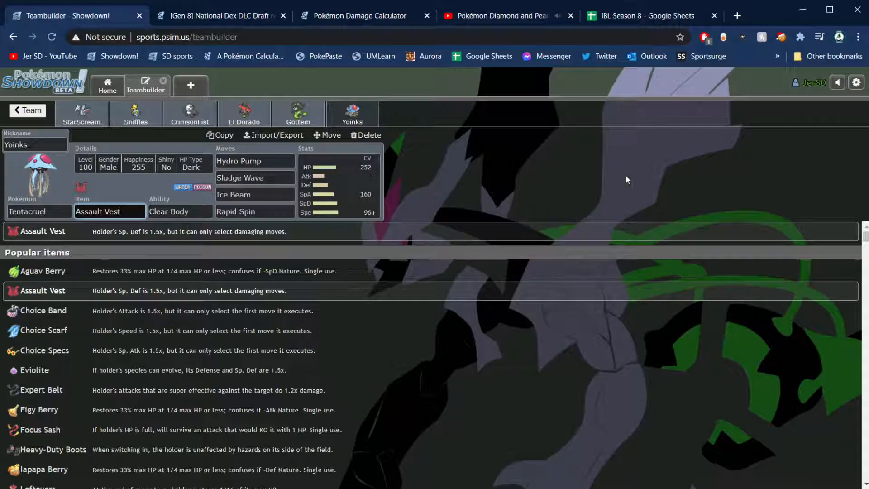
mouse_move(463, 132)
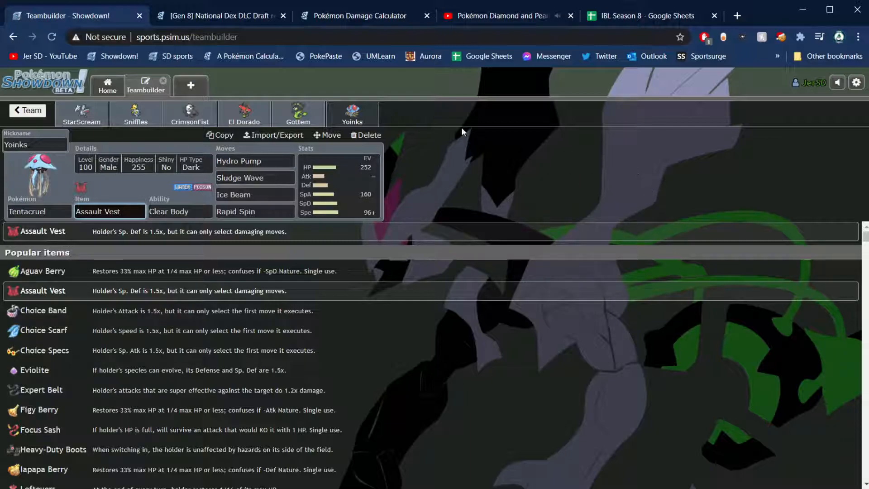
left_click(109, 211)
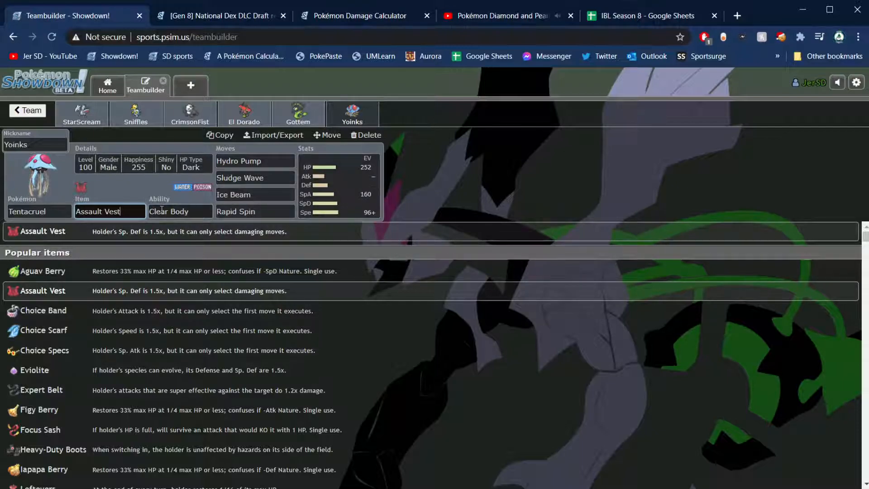
mouse_move(133, 188)
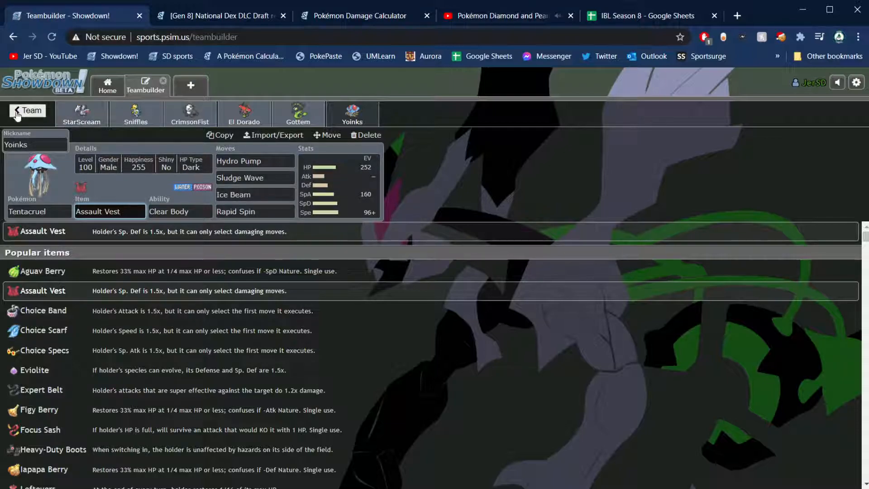
left_click(26, 110)
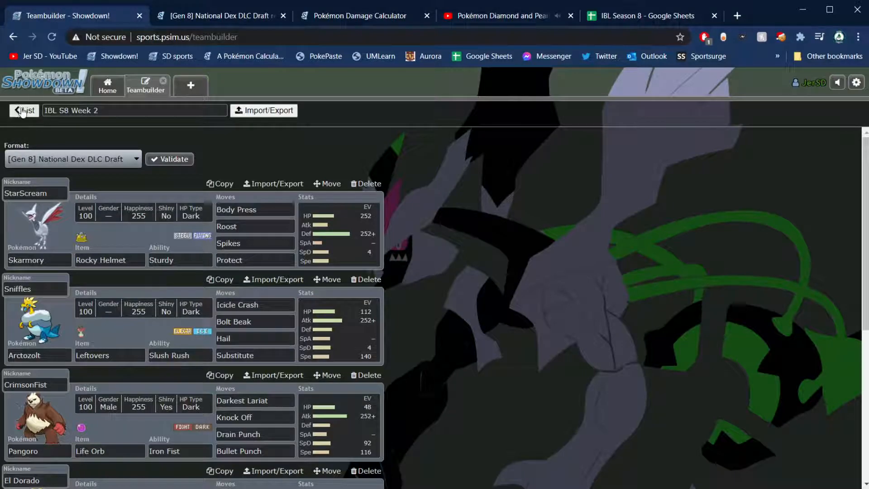
- Start the Hihoshi32 replay with music off and own team on the near side, reaching Turn 1
left_click(216, 15)
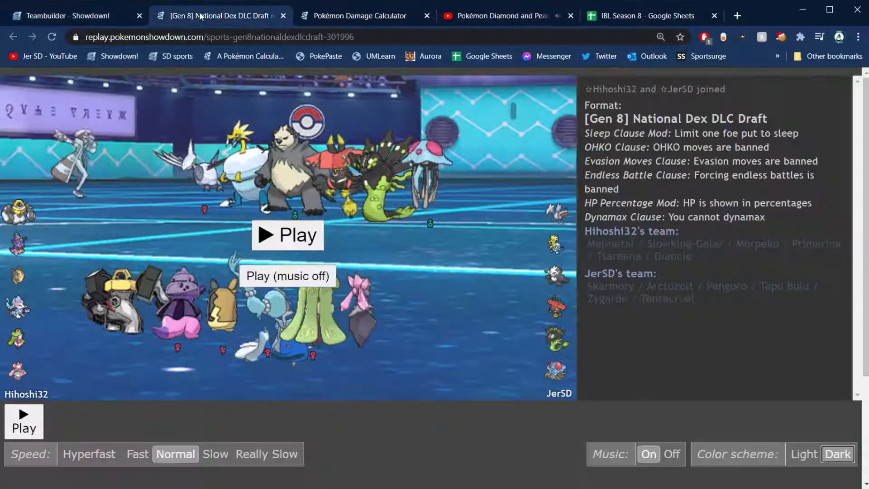
left_click(287, 235)
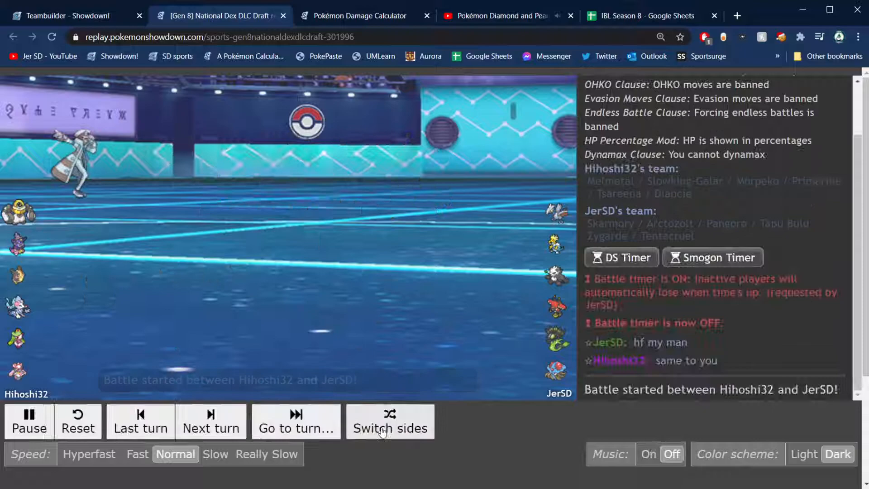
left_click(390, 428)
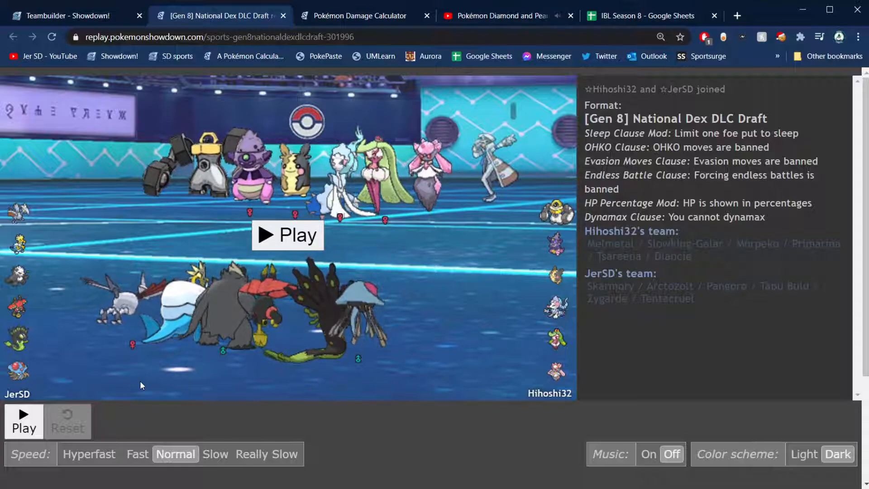
mouse_move(372, 194)
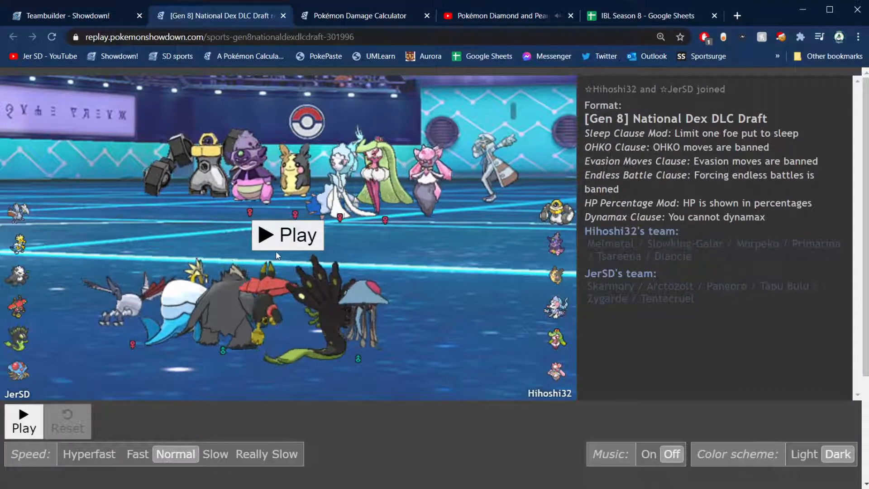
left_click(286, 234)
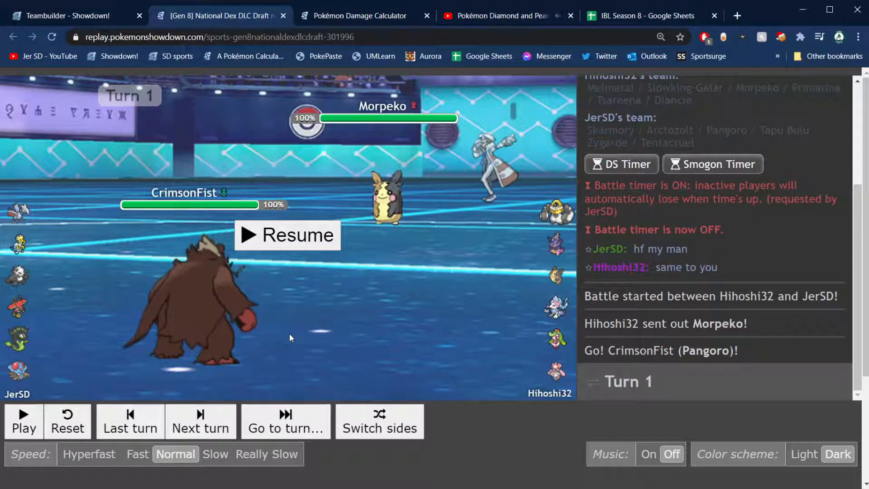
mouse_move(298, 246)
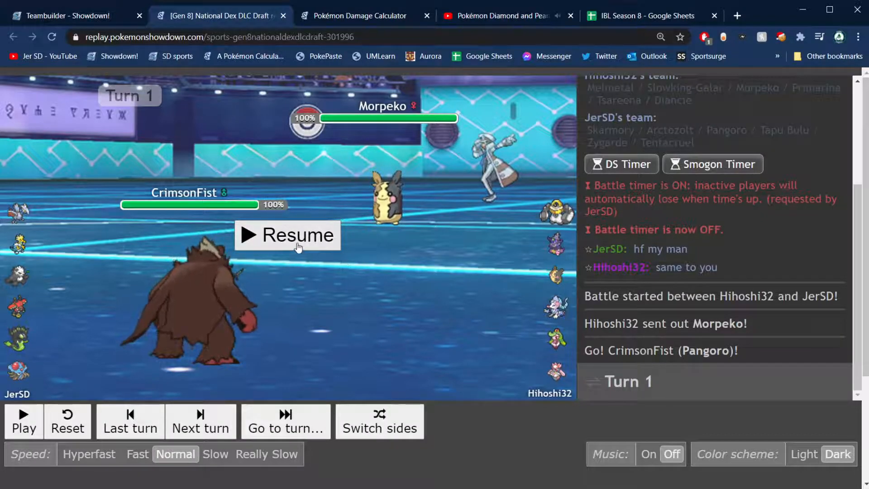
- Play the replay through turn 3, pausing briefly, until Tentacruel switches in at Turn 4
left_click(286, 234)
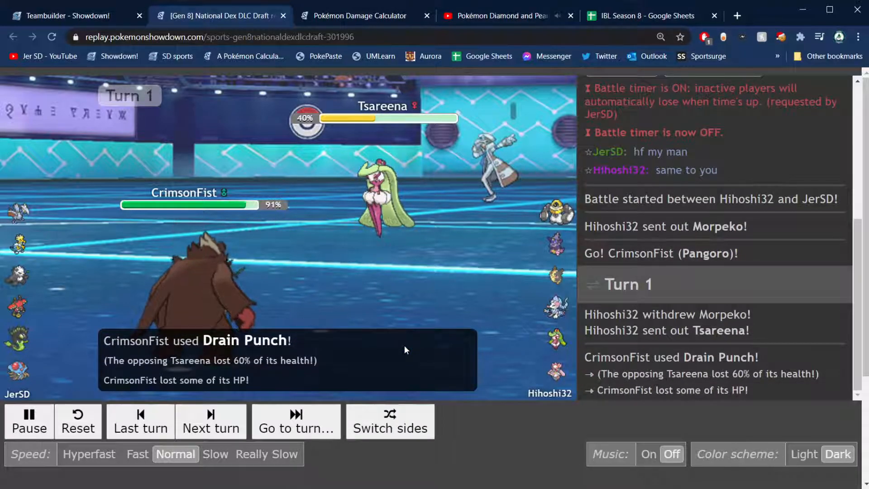
left_click(210, 421)
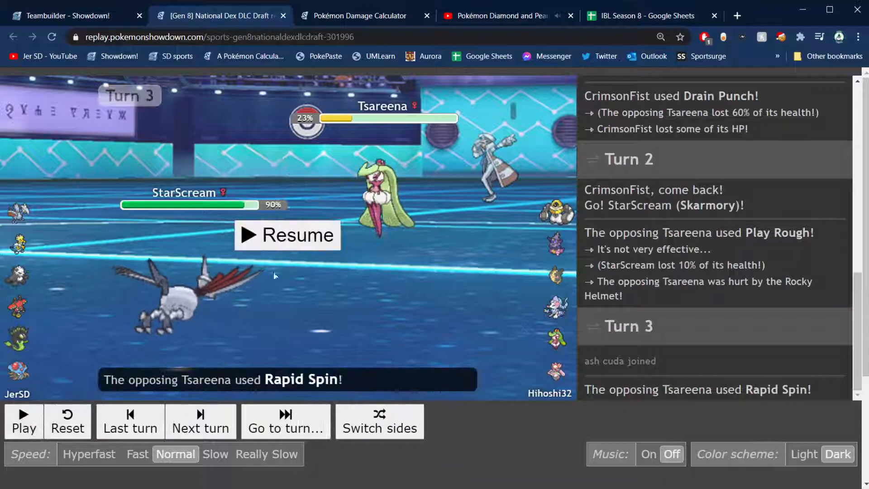
mouse_move(382, 199)
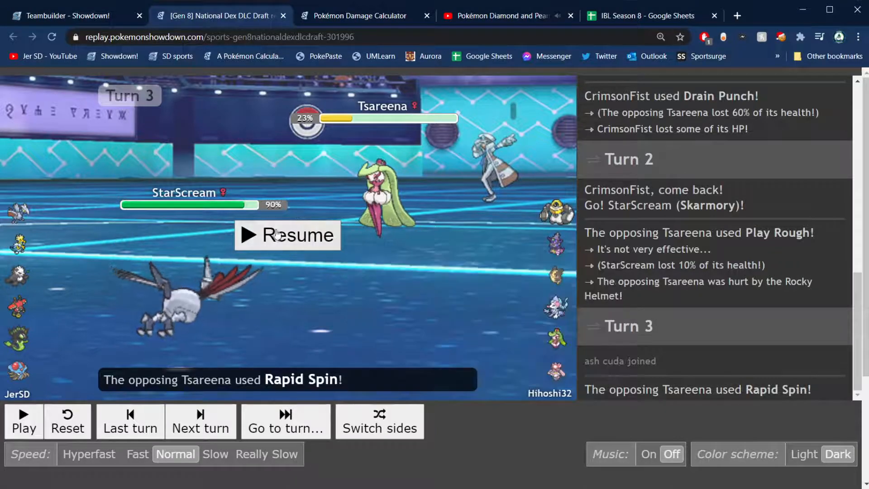
left_click(287, 234)
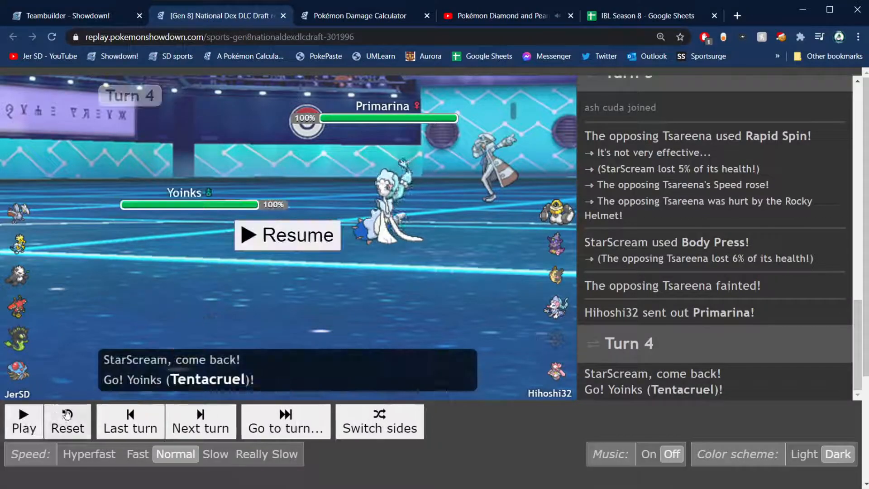
- Play turns 5–7 where Tentacruel faints, pausing at Turn 8 with Pangoro facing Primarina at 18%
left_click(67, 421)
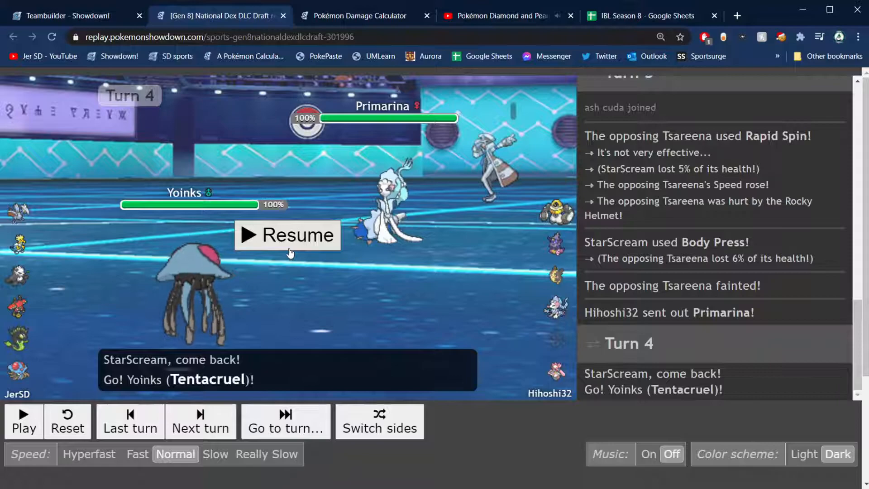
mouse_move(412, 230)
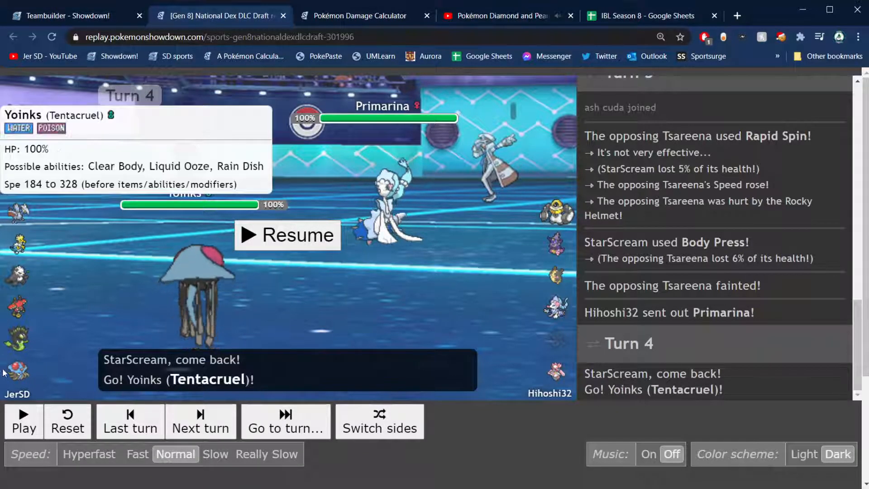
mouse_move(372, 200)
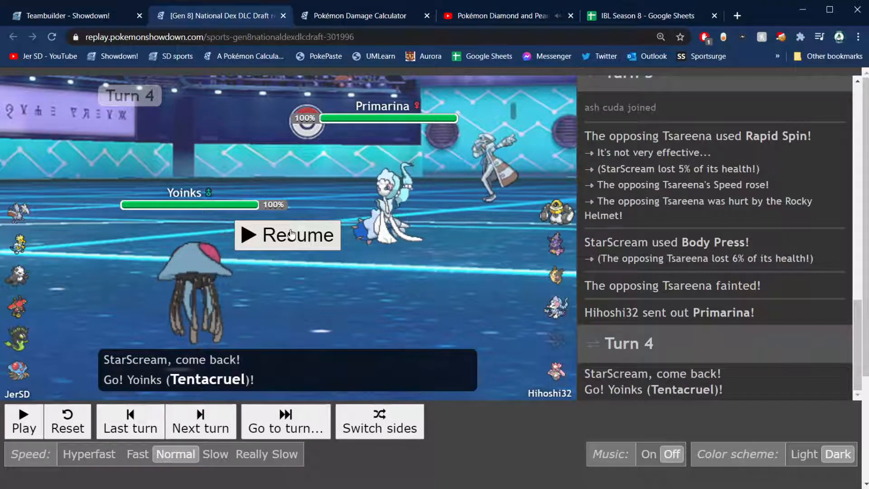
left_click(287, 235)
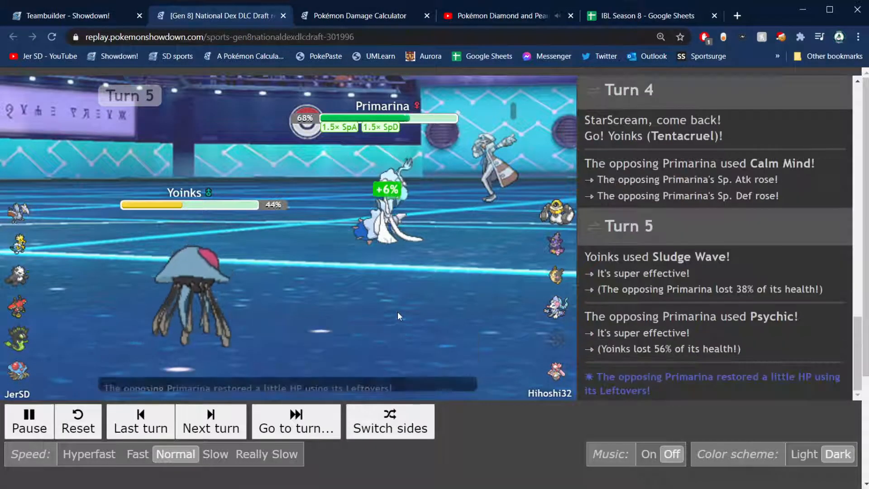
left_click(211, 421)
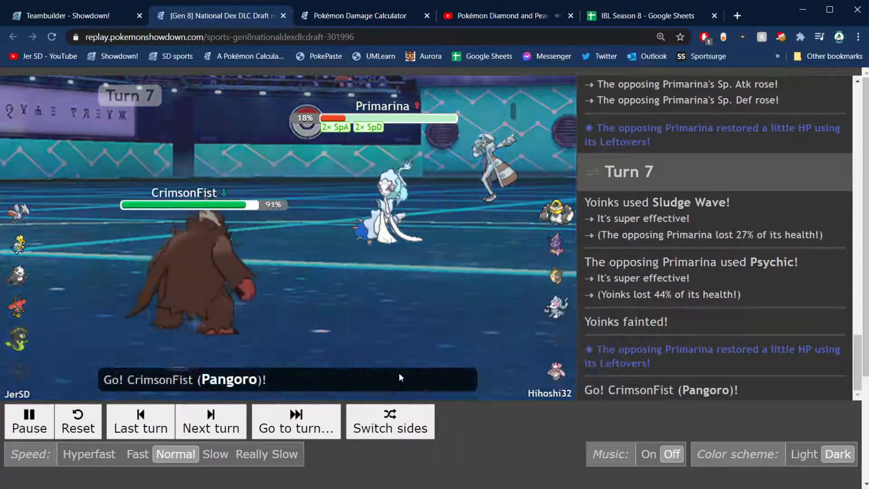
left_click(28, 421)
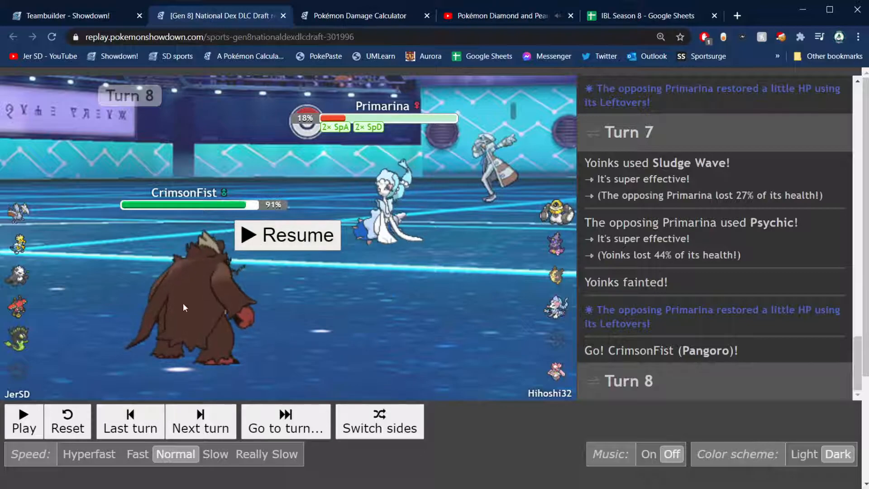
mouse_move(287, 234)
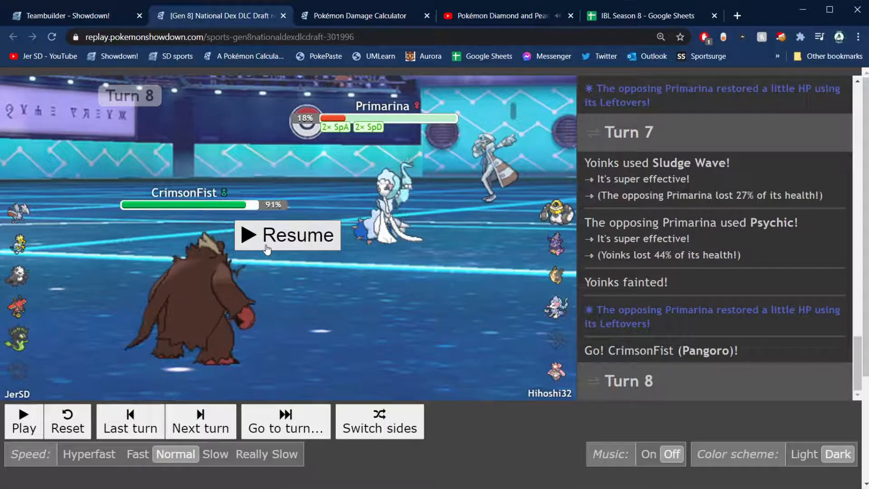
- Step the replay through turns 8–9, pausing as Slowking is knocked out
left_click(287, 234)
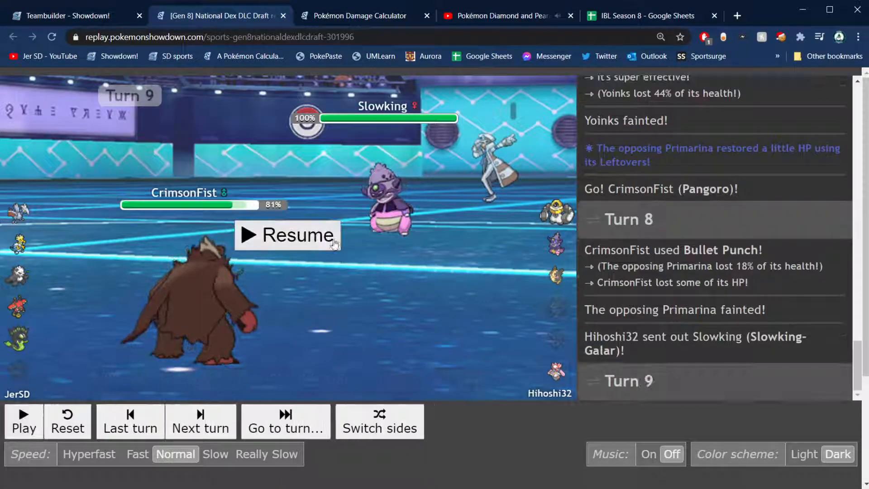
left_click(286, 235)
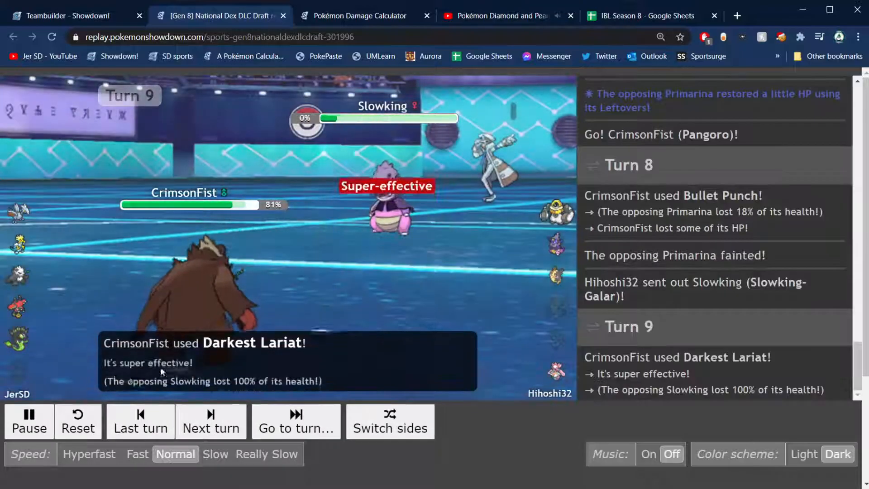
left_click(29, 421)
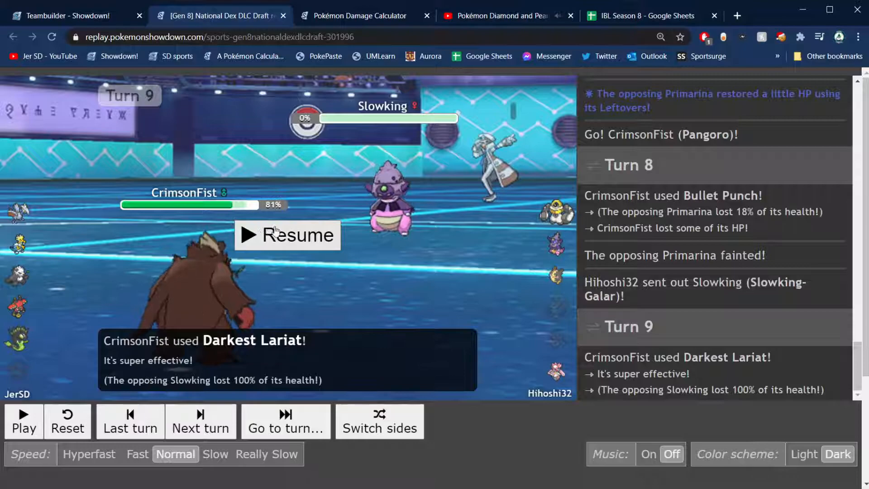
left_click(287, 234)
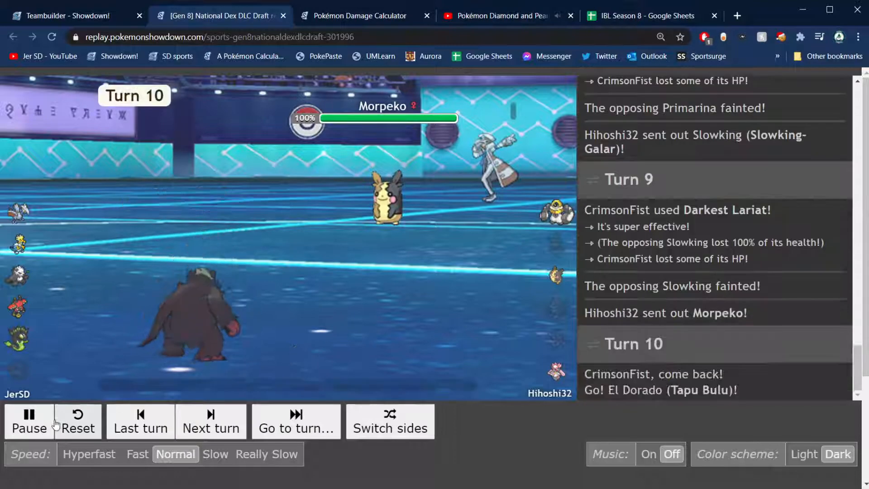
- Advance the replay through turn 10 as Tapu Bulu switches in, pausing mid-turn
left_click(29, 421)
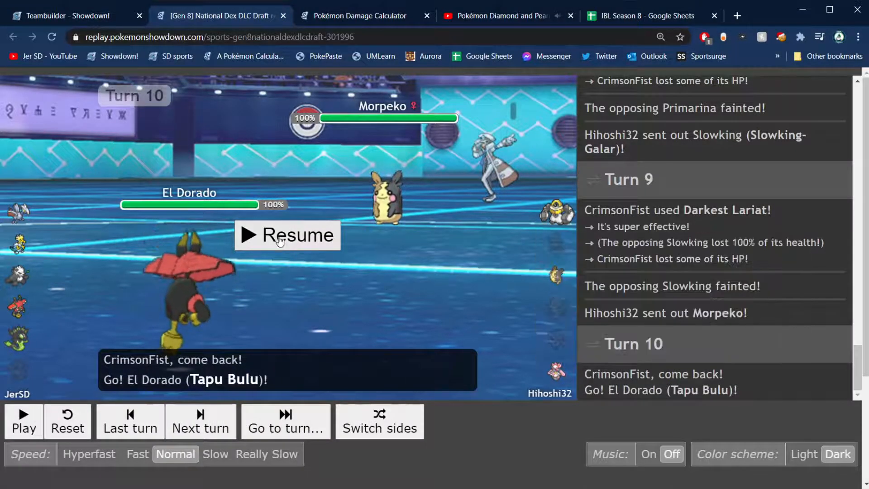
left_click(287, 235)
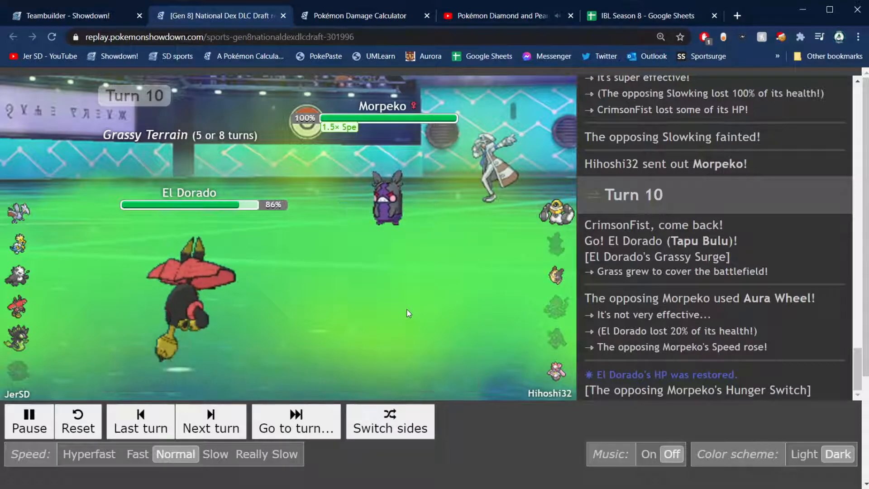
left_click(210, 421)
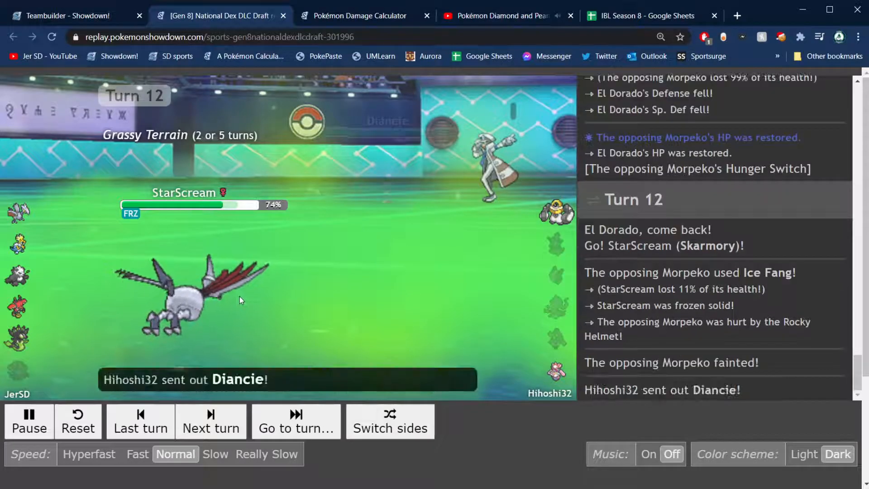
- Play turn 13, resuming after Diancie mega evolves and uses Diamond Storm
left_click(210, 421)
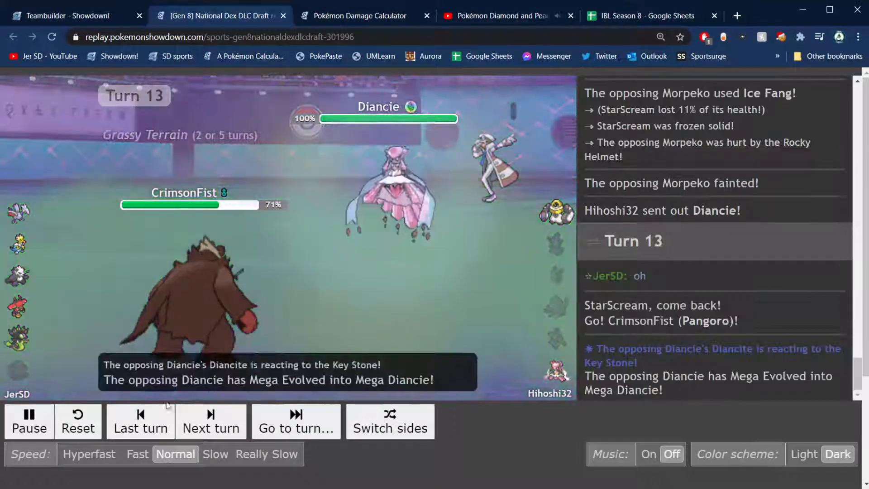
left_click(29, 421)
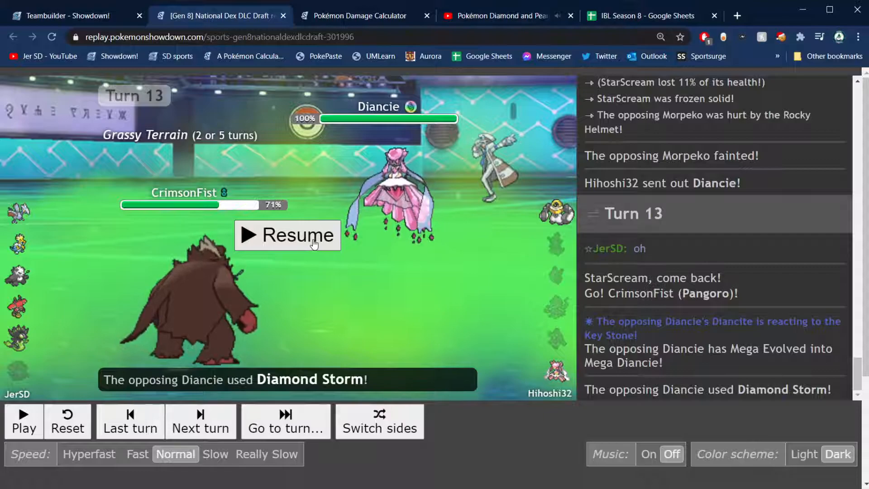
left_click(287, 234)
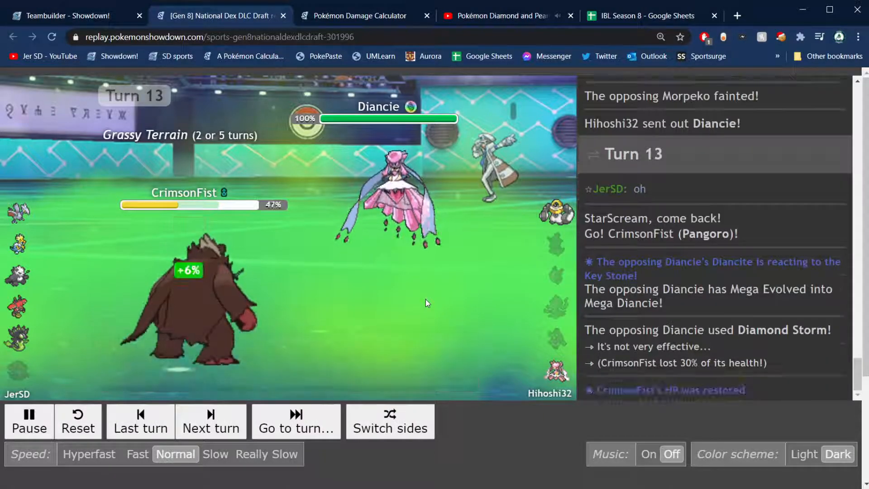
- Advance through turn 14 to turn 16 as Pangoro knocks out Melmetal with Drain Punch
left_click(211, 421)
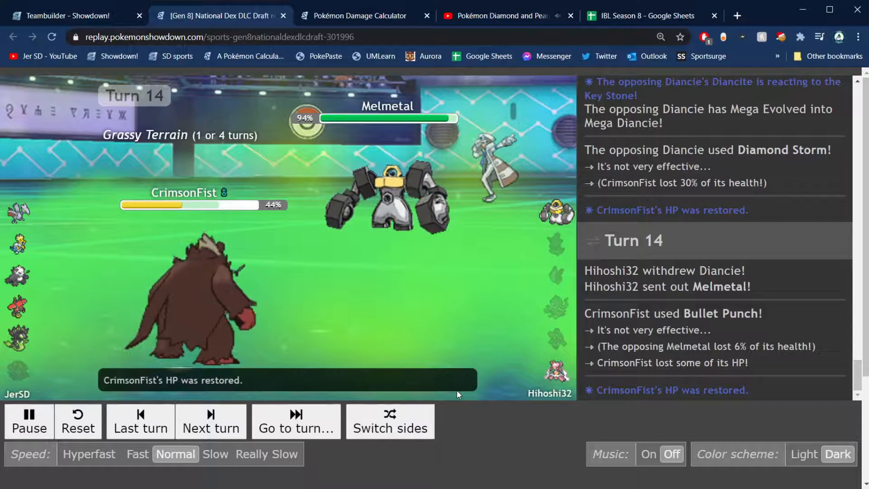
left_click(28, 421)
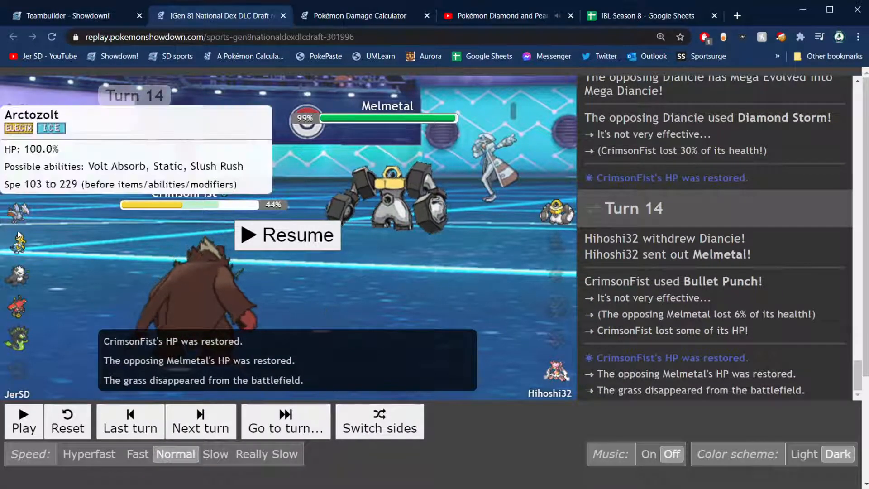
mouse_move(17, 234)
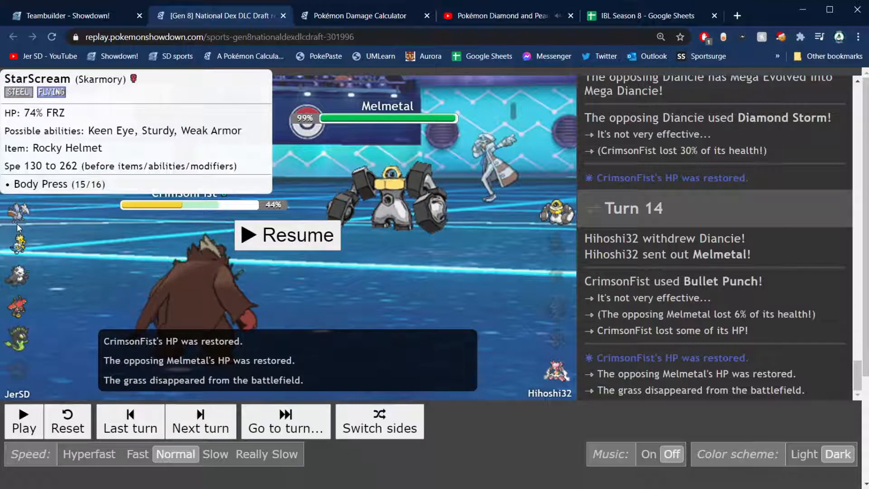
mouse_move(382, 208)
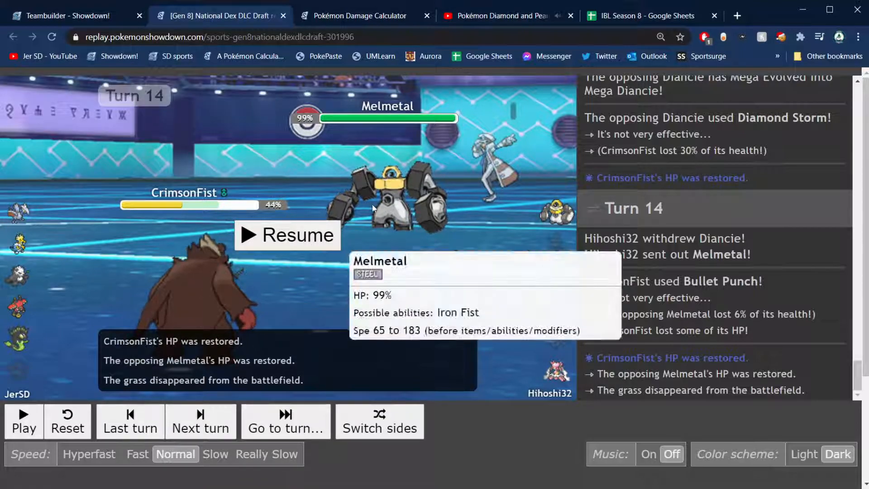
mouse_move(16, 211)
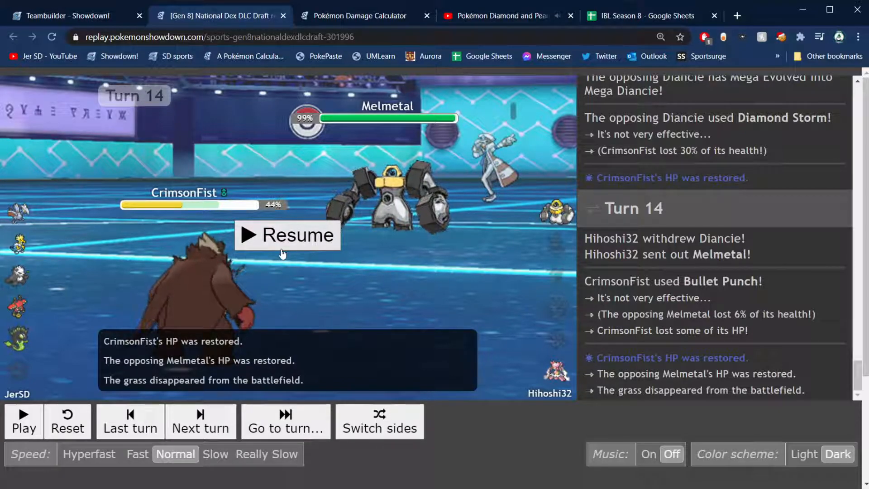
left_click(287, 234)
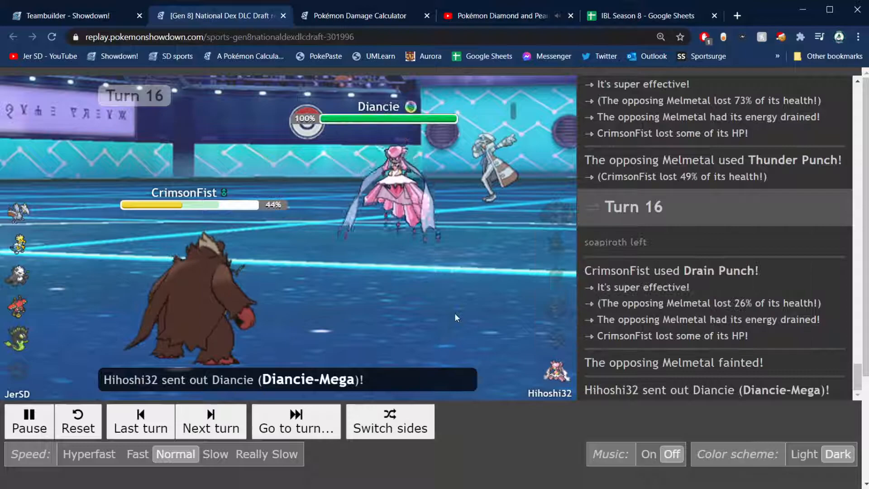
- Let turn 17 play out until Bullet Punch faints Mega Diancie and JerSD wins
left_click(210, 426)
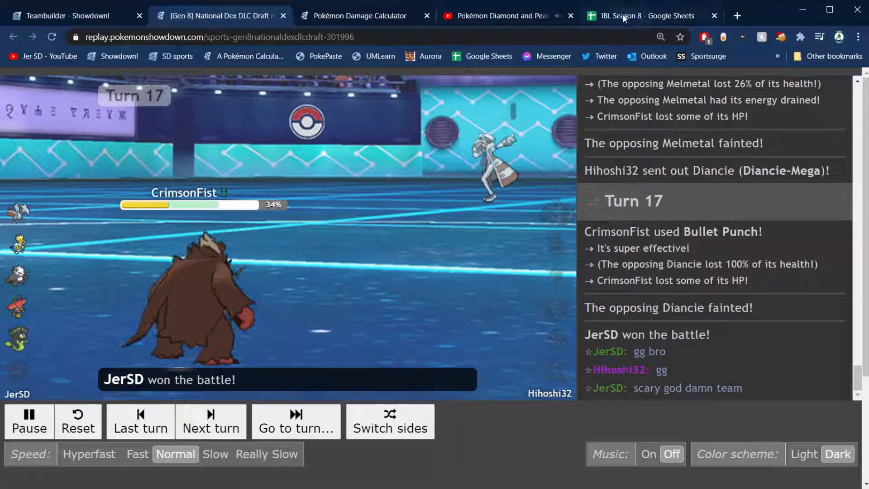
mouse_move(401, 355)
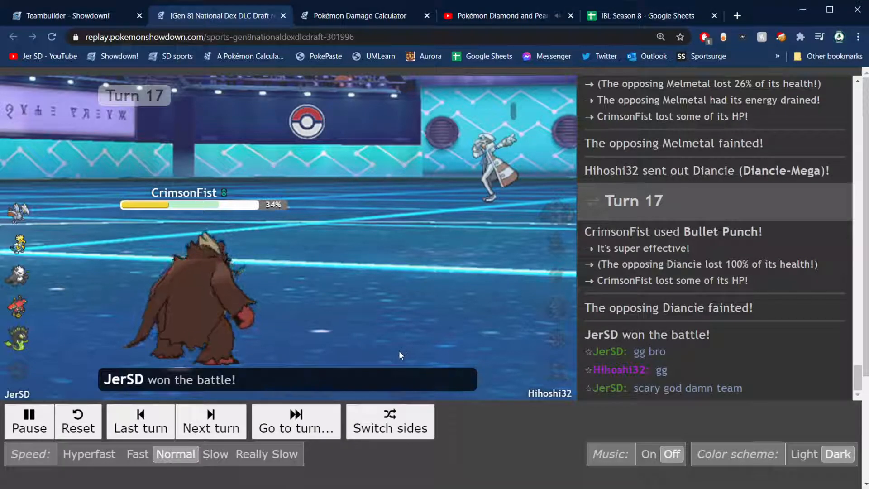
mouse_move(293, 335)
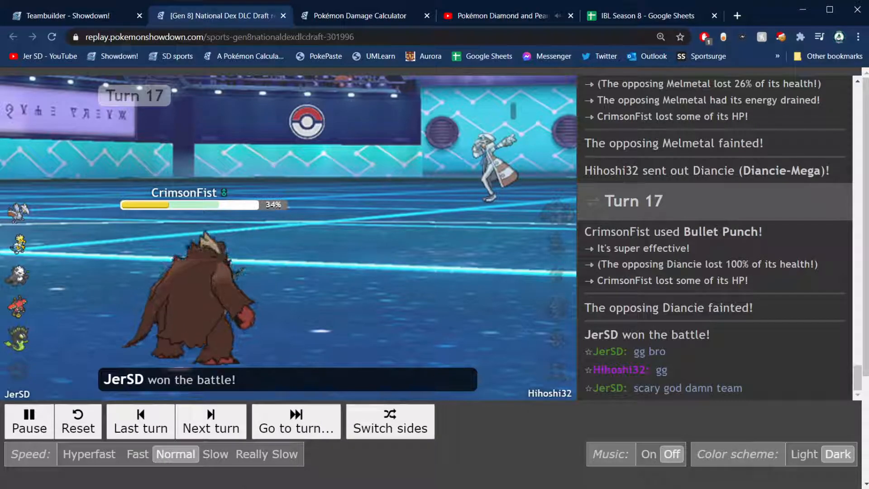
mouse_move(472, 324)
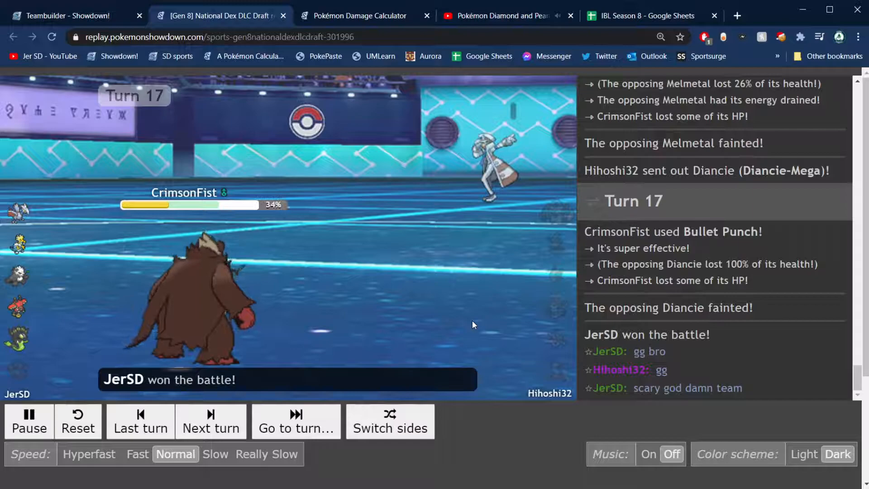
mouse_move(468, 329)
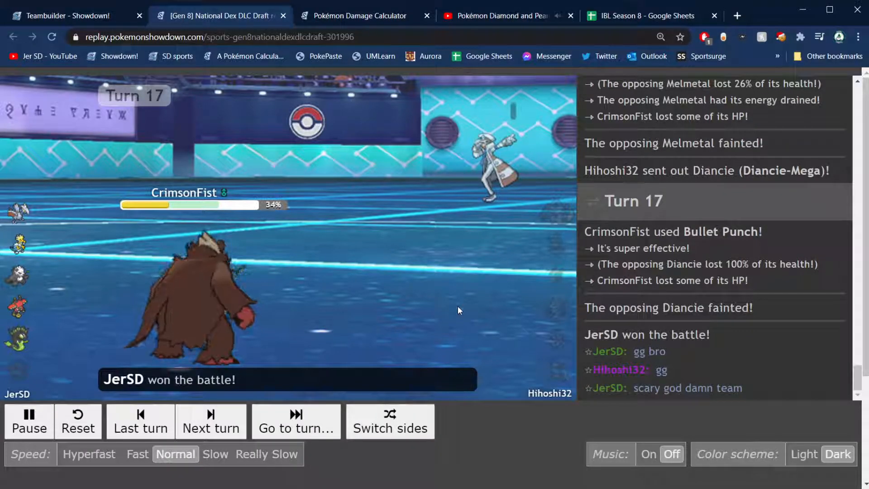
mouse_move(433, 321)
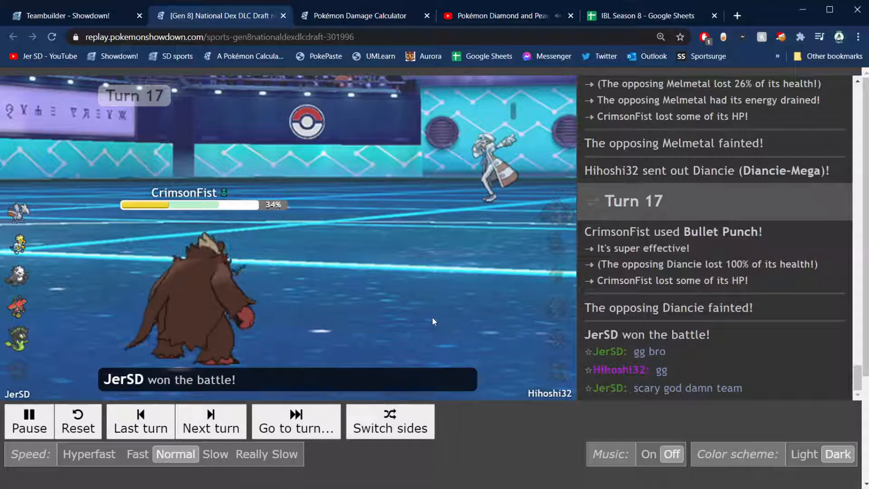